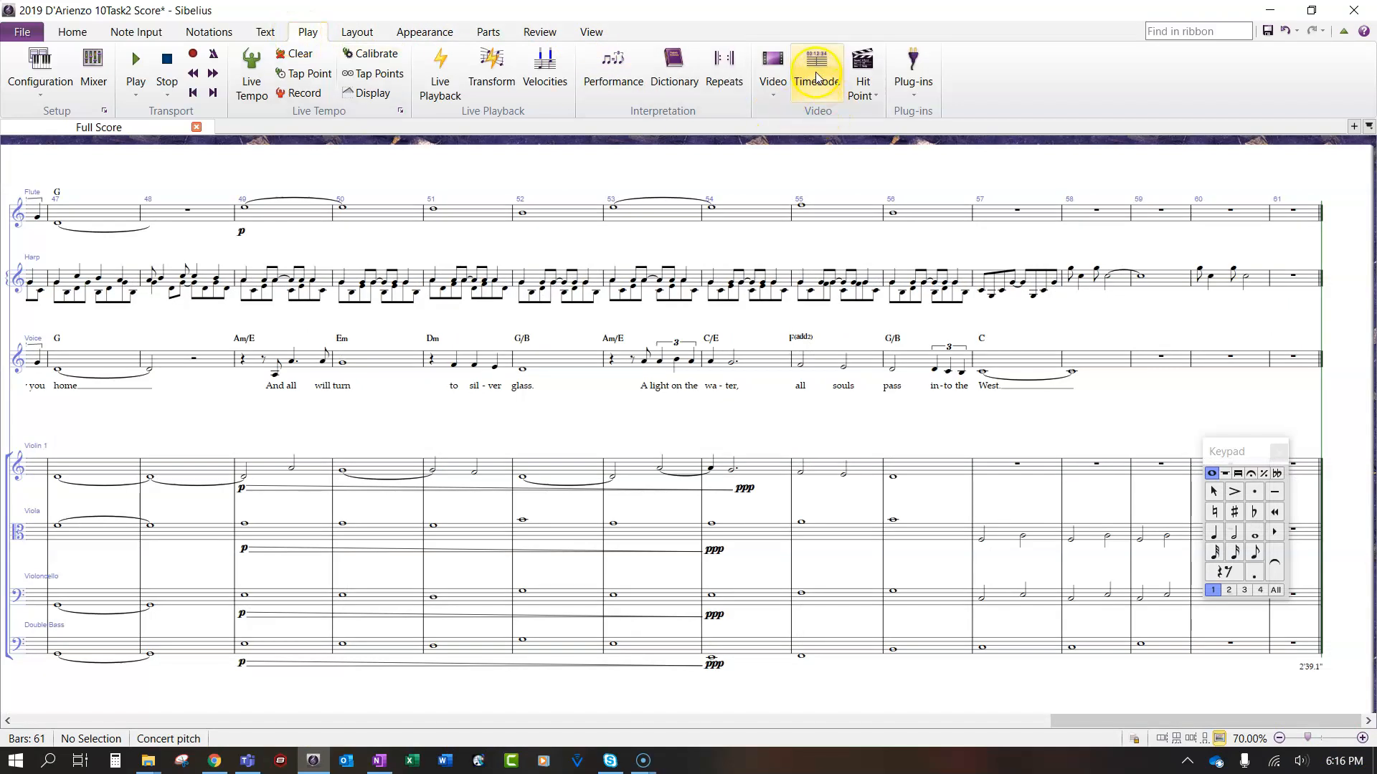
# Step: Check the timecode settings, show the playback mixer, then open the score's File Info page
pyautogui.click(816, 69)
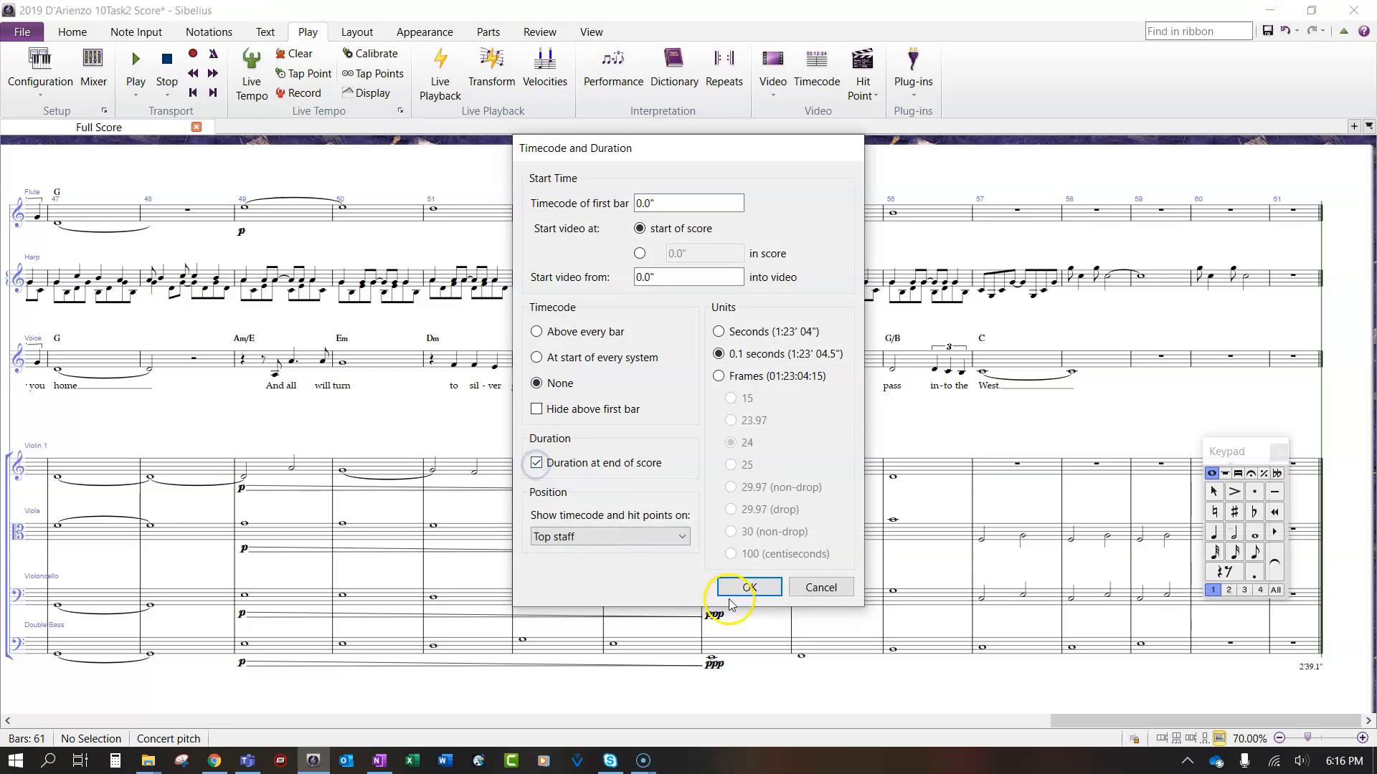
pyautogui.click(747, 586)
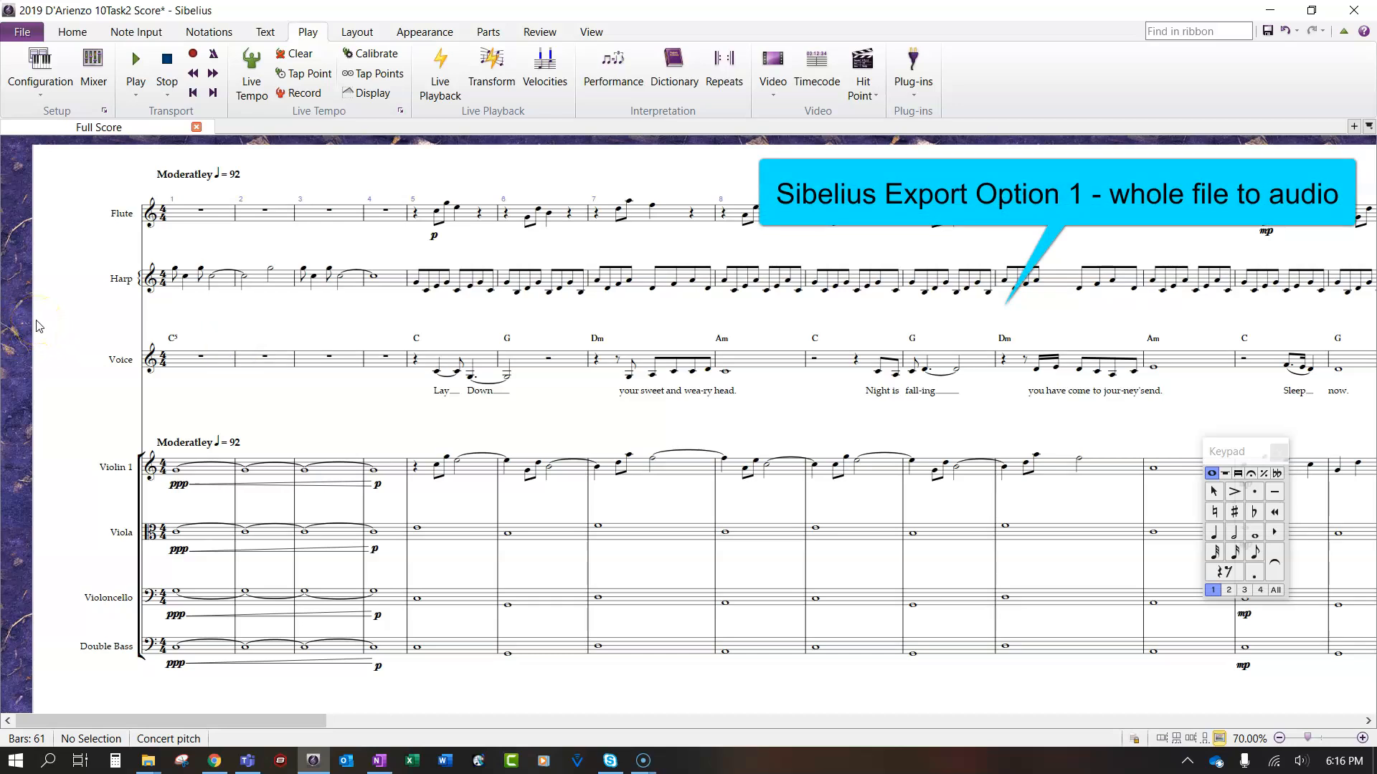
pyautogui.click(92, 66)
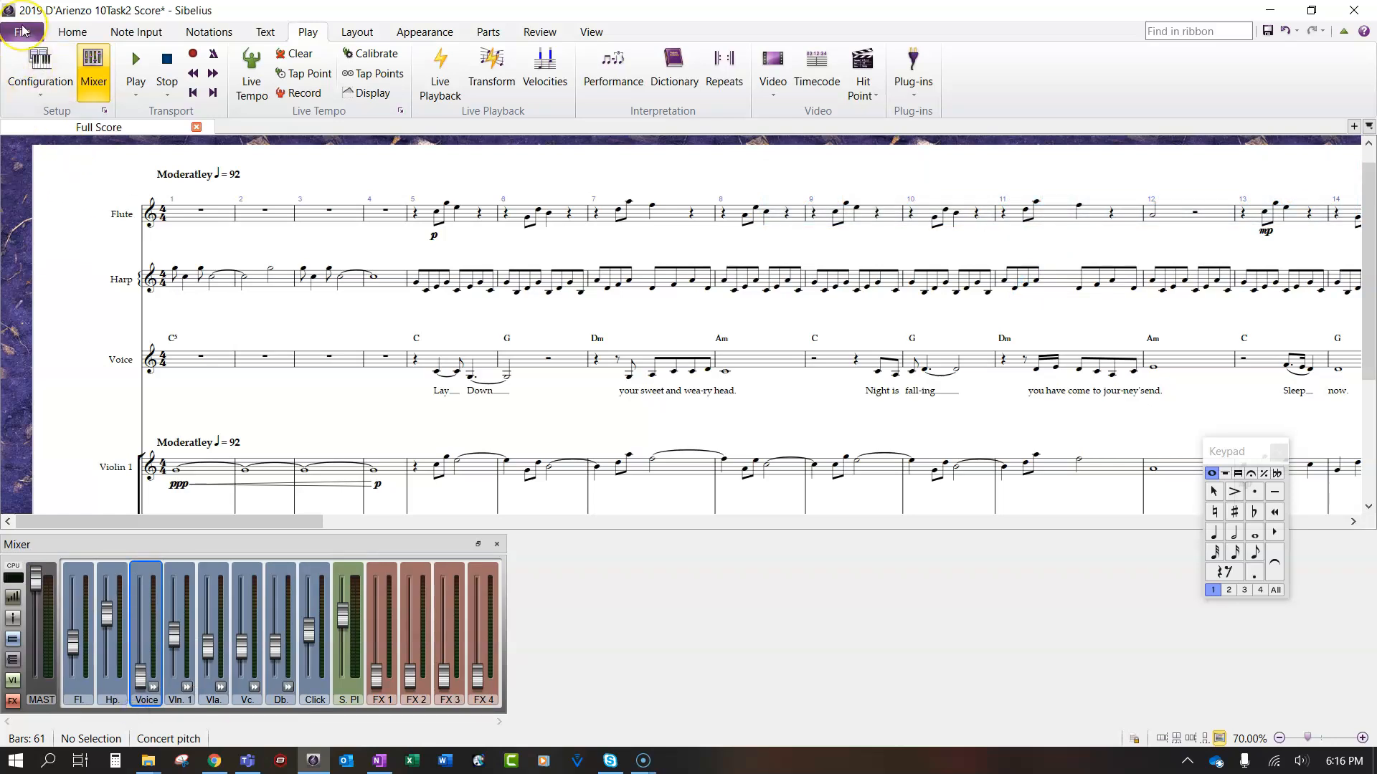
pyautogui.click(20, 32)
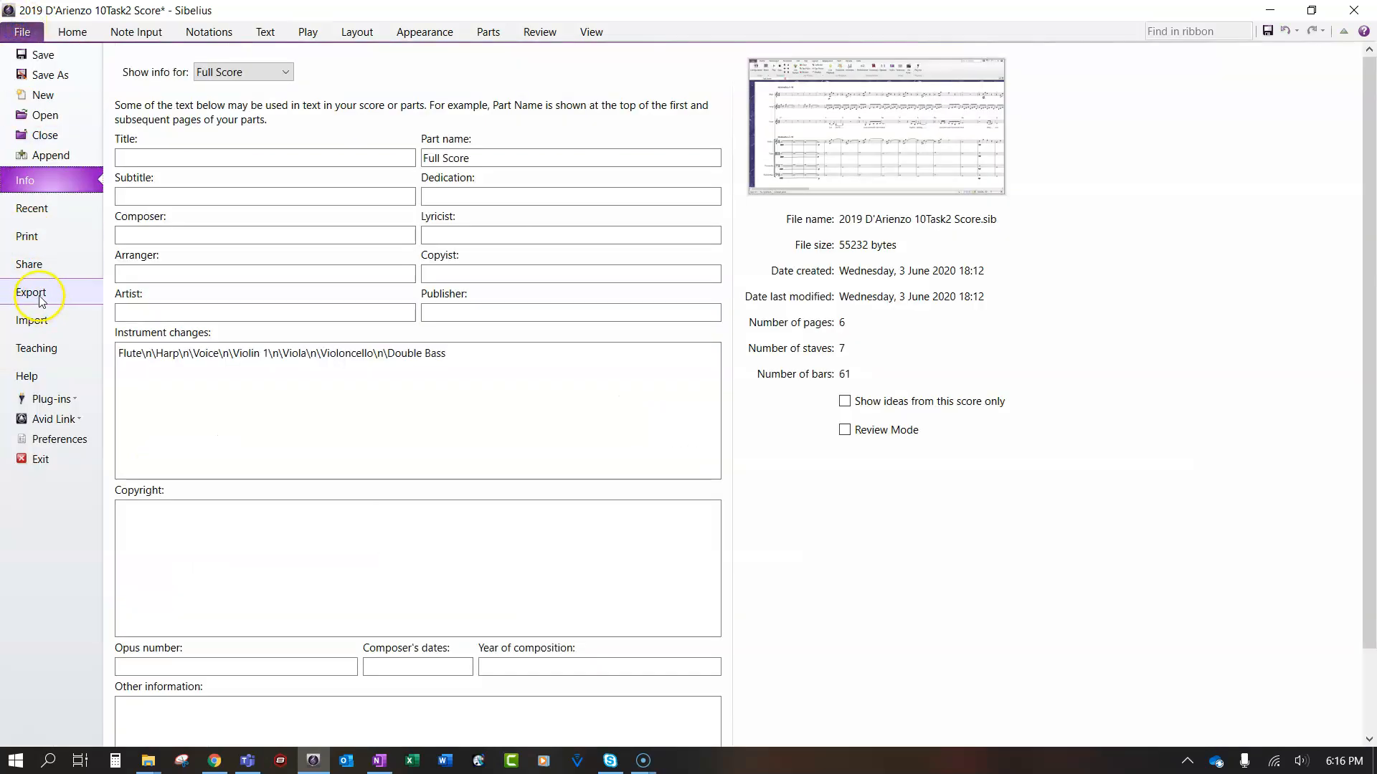
# Step: Export the full score as a 16-bit, 44.1 kHz WAV file from Export Audio
pyautogui.click(30, 293)
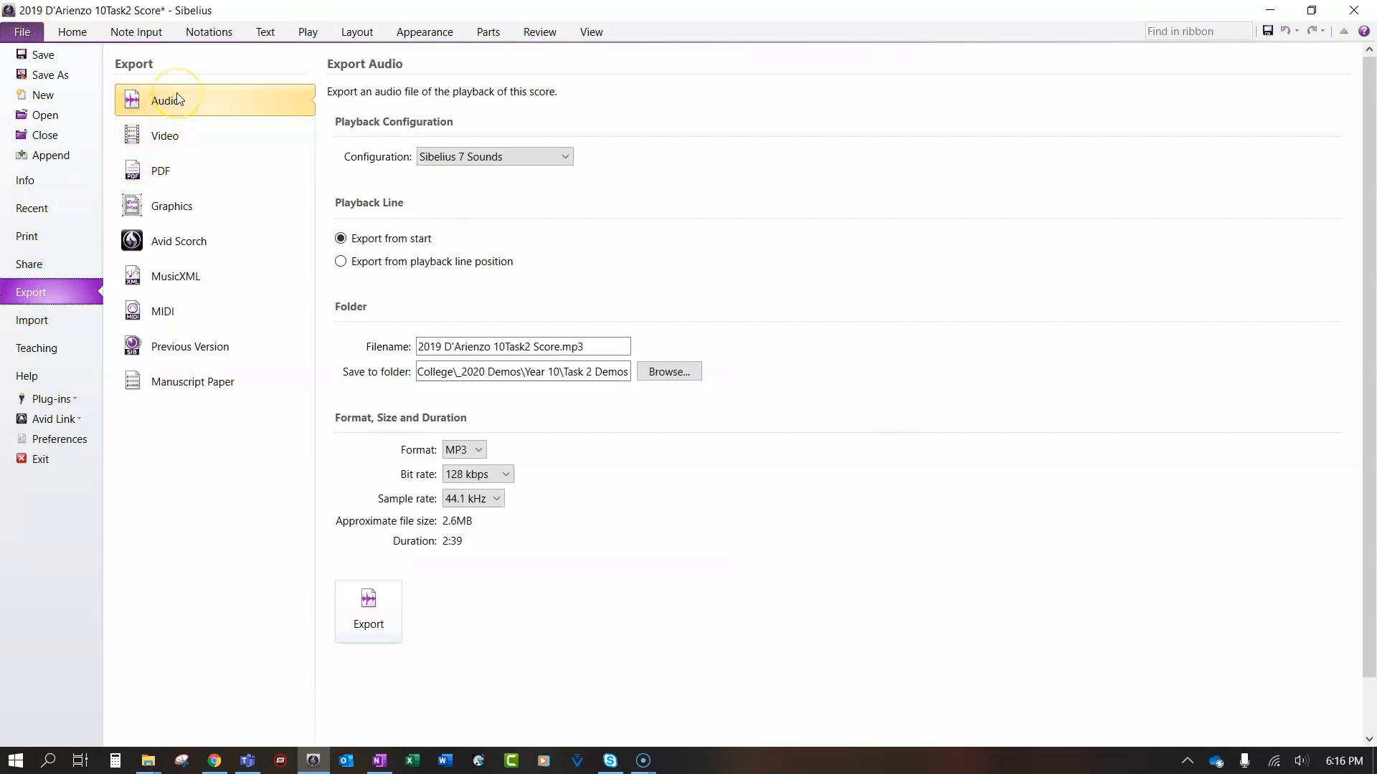
pyautogui.click(481, 449)
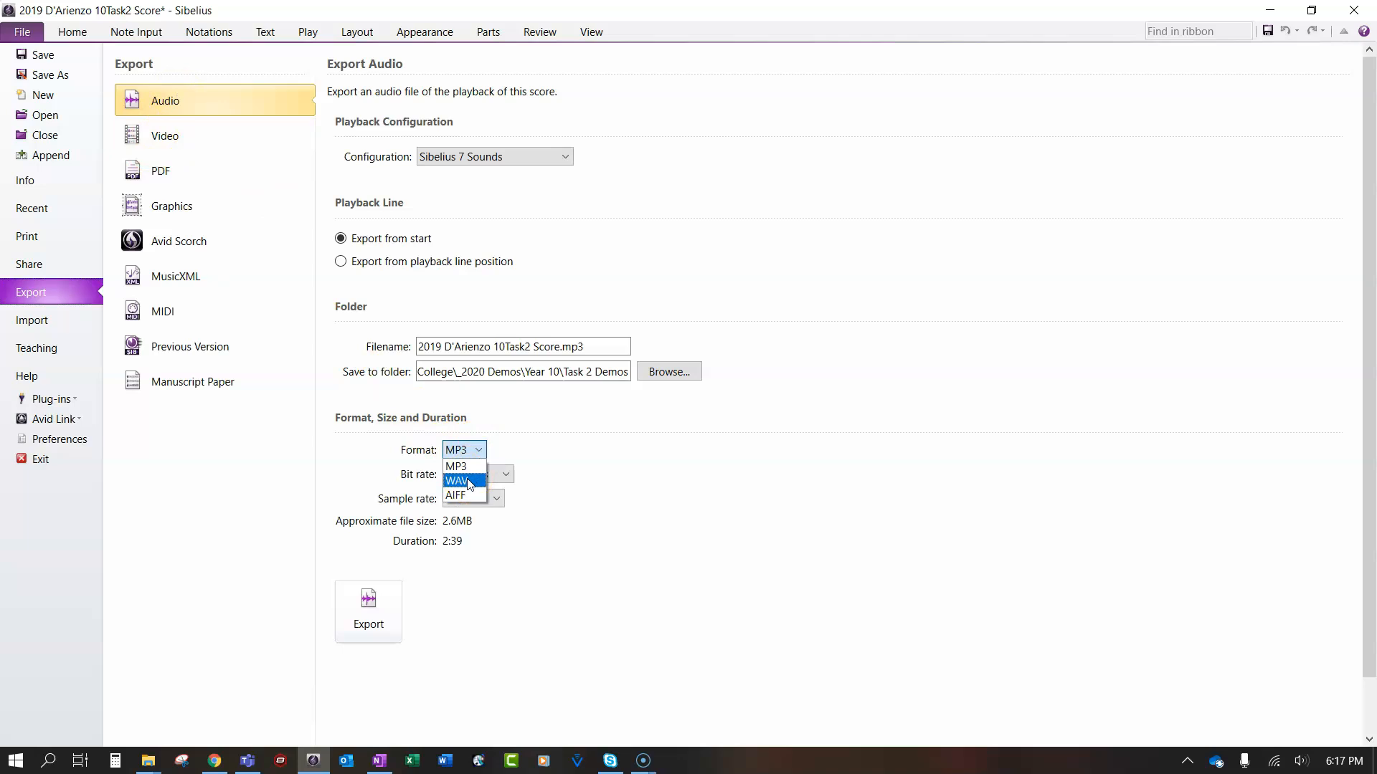
pyautogui.click(456, 481)
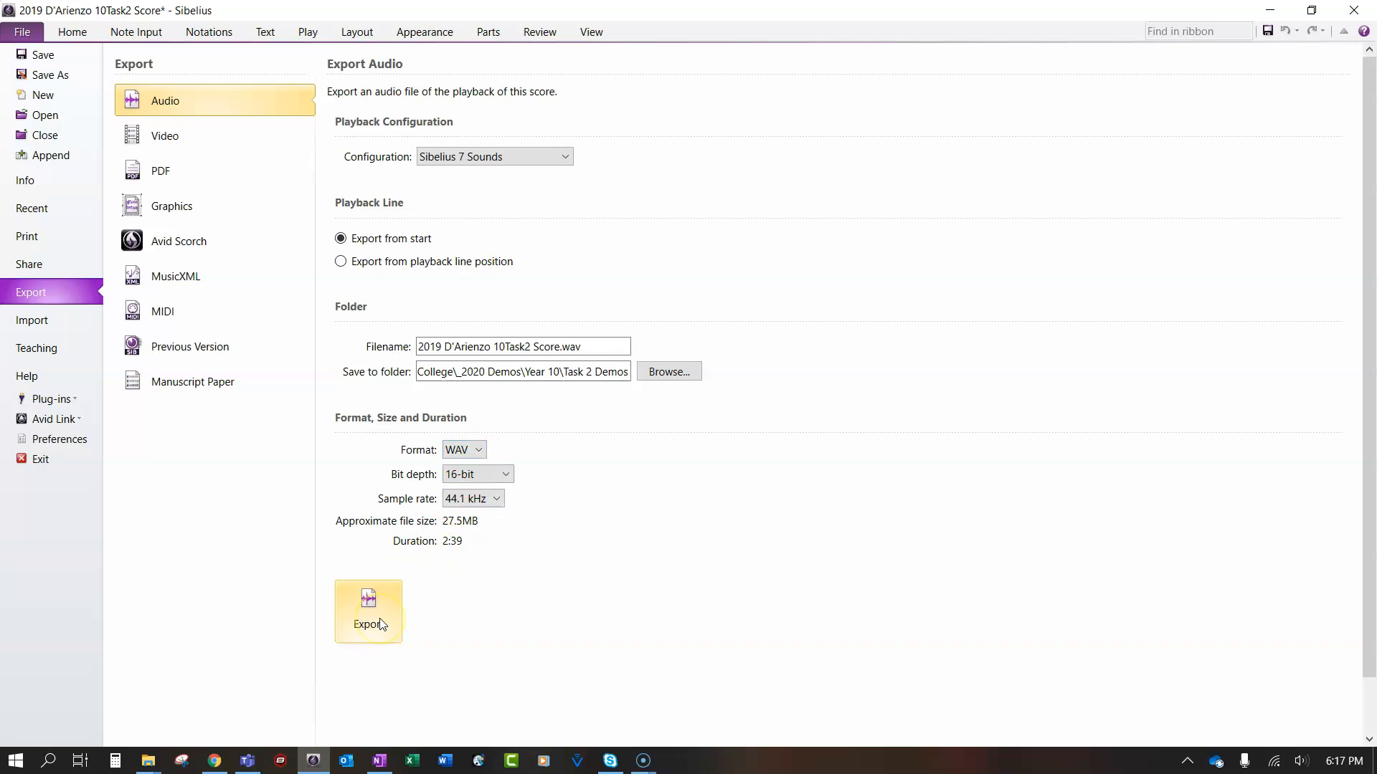
pyautogui.click(368, 611)
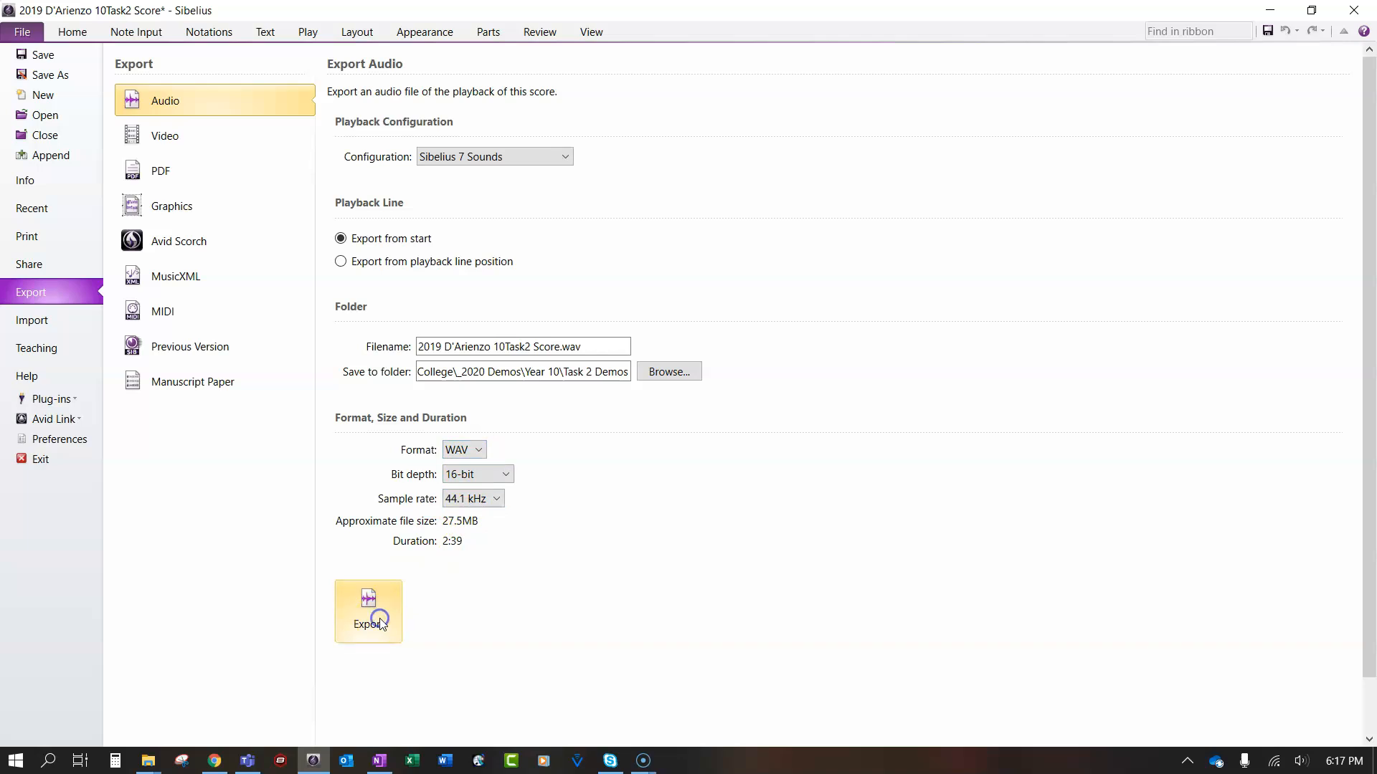
pyautogui.click(368, 612)
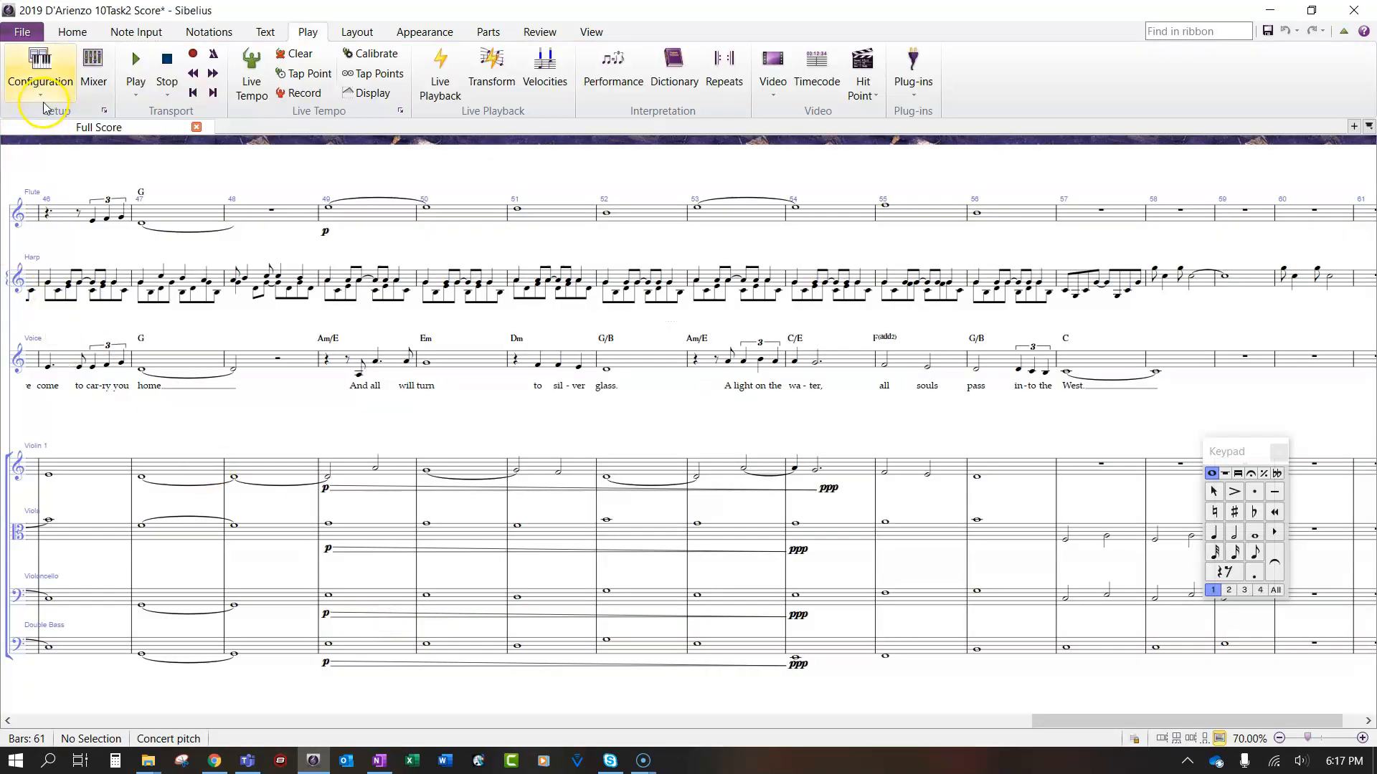
pyautogui.click(39, 75)
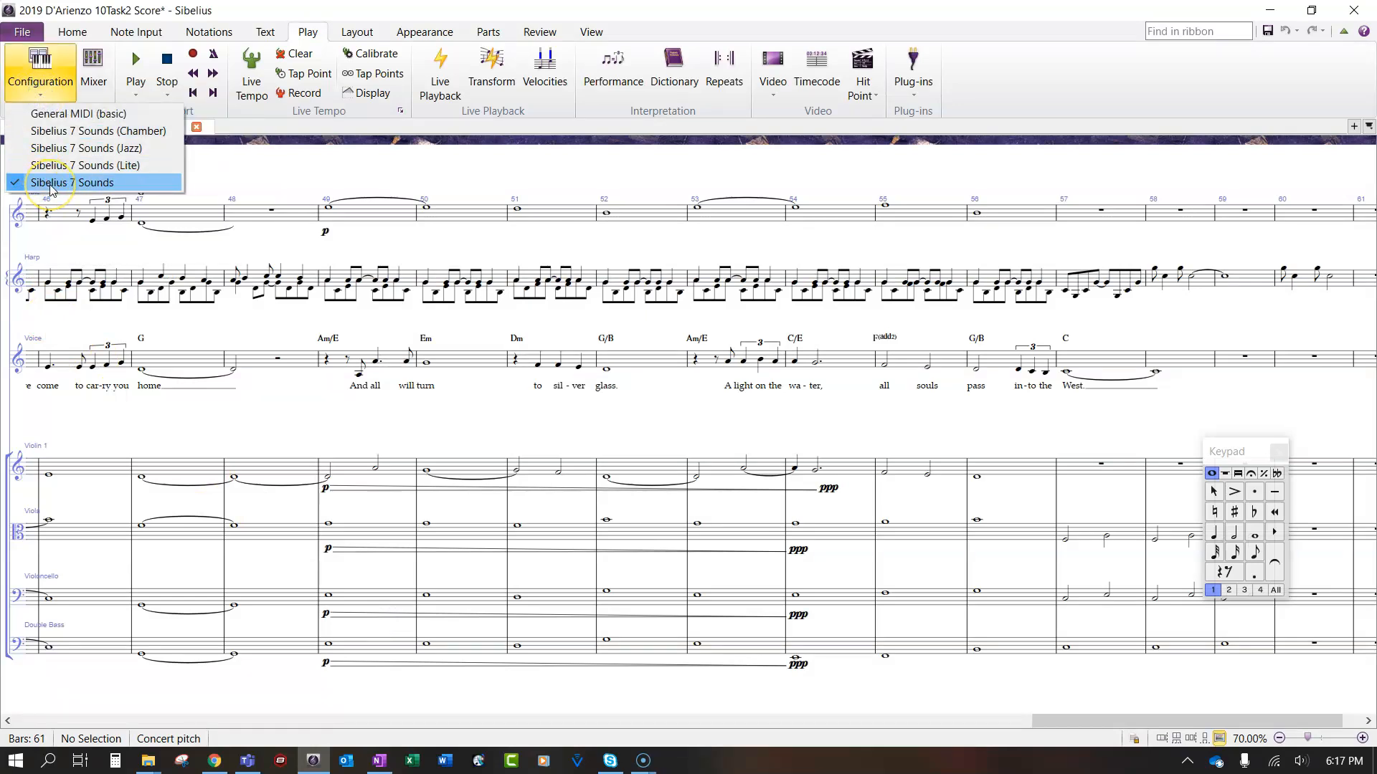
pyautogui.moveTo(73, 182)
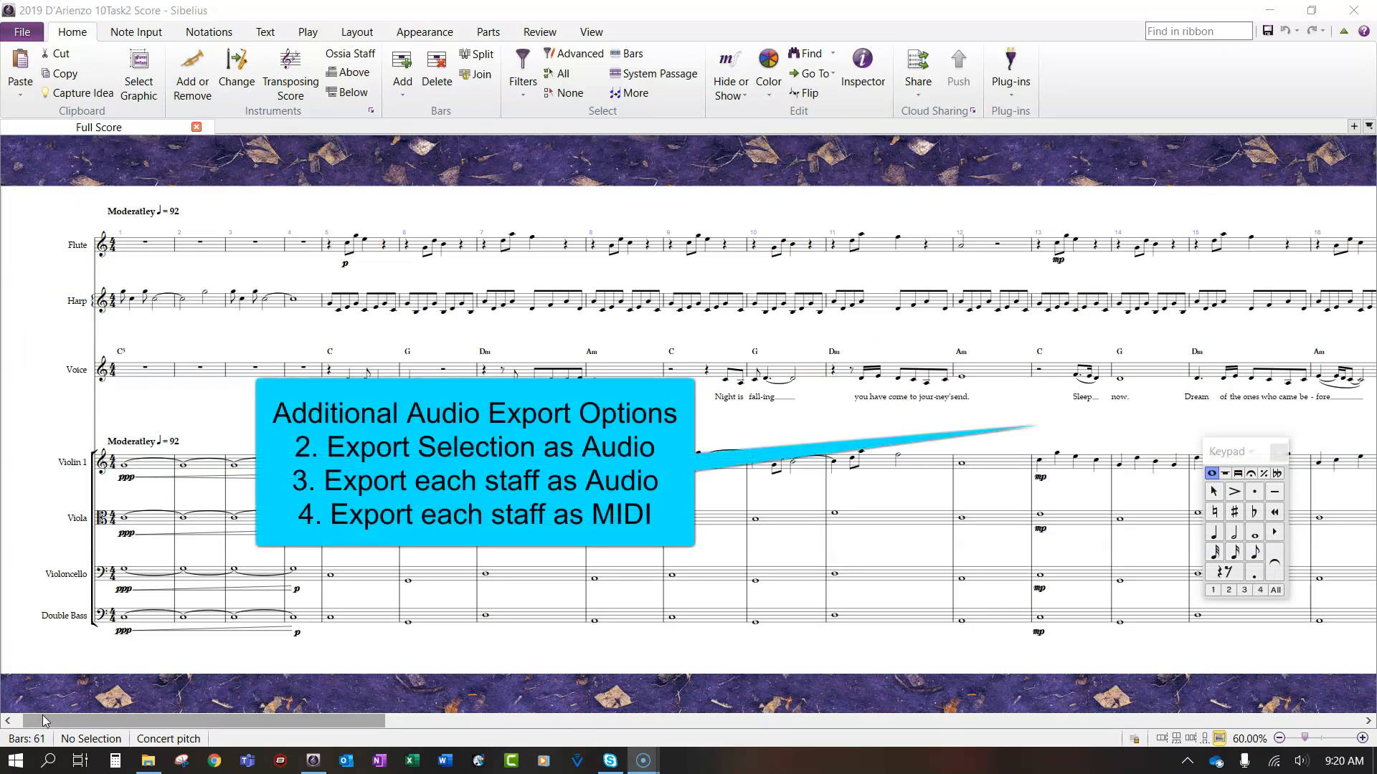
# Step: Search the ribbon for 'export' to list the available export commands
pyautogui.click(1198, 31)
pyautogui.write('export')
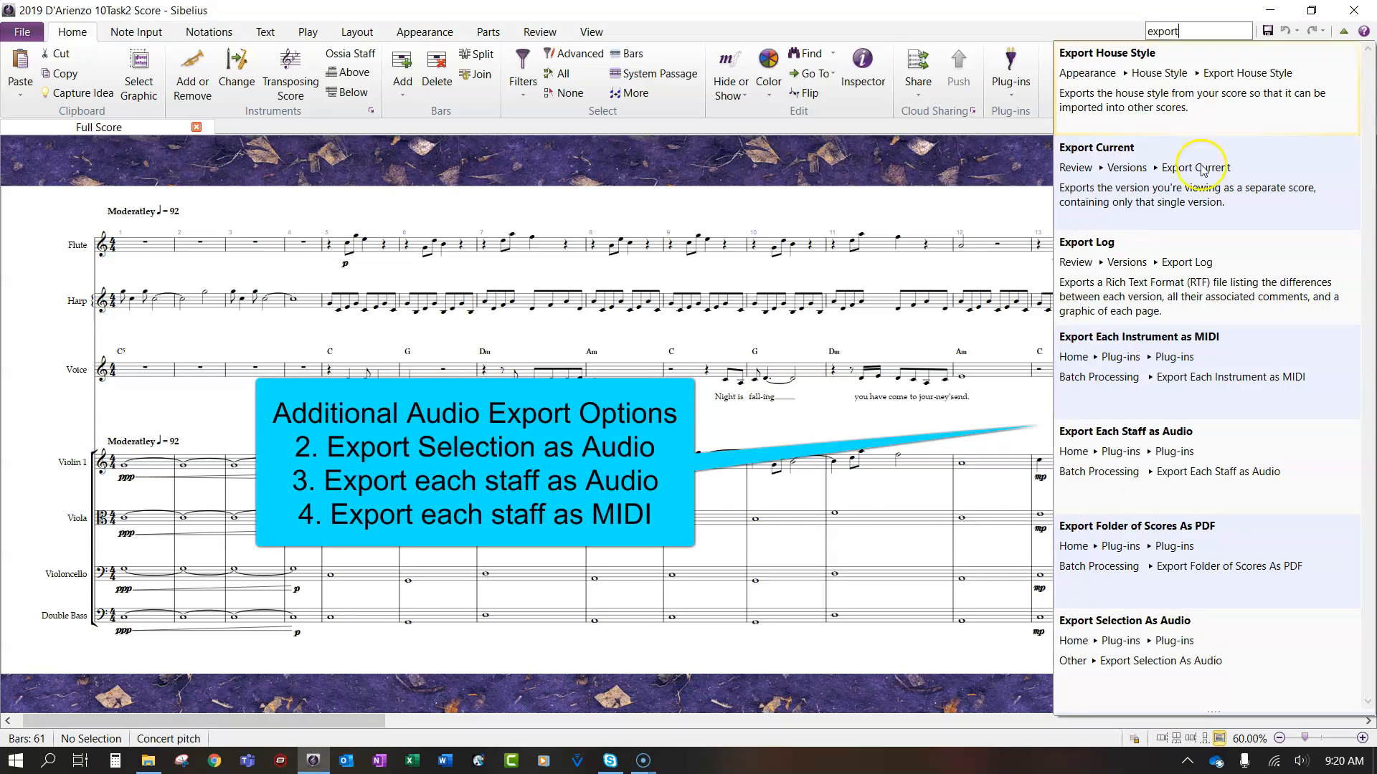
pyautogui.moveTo(1212, 367)
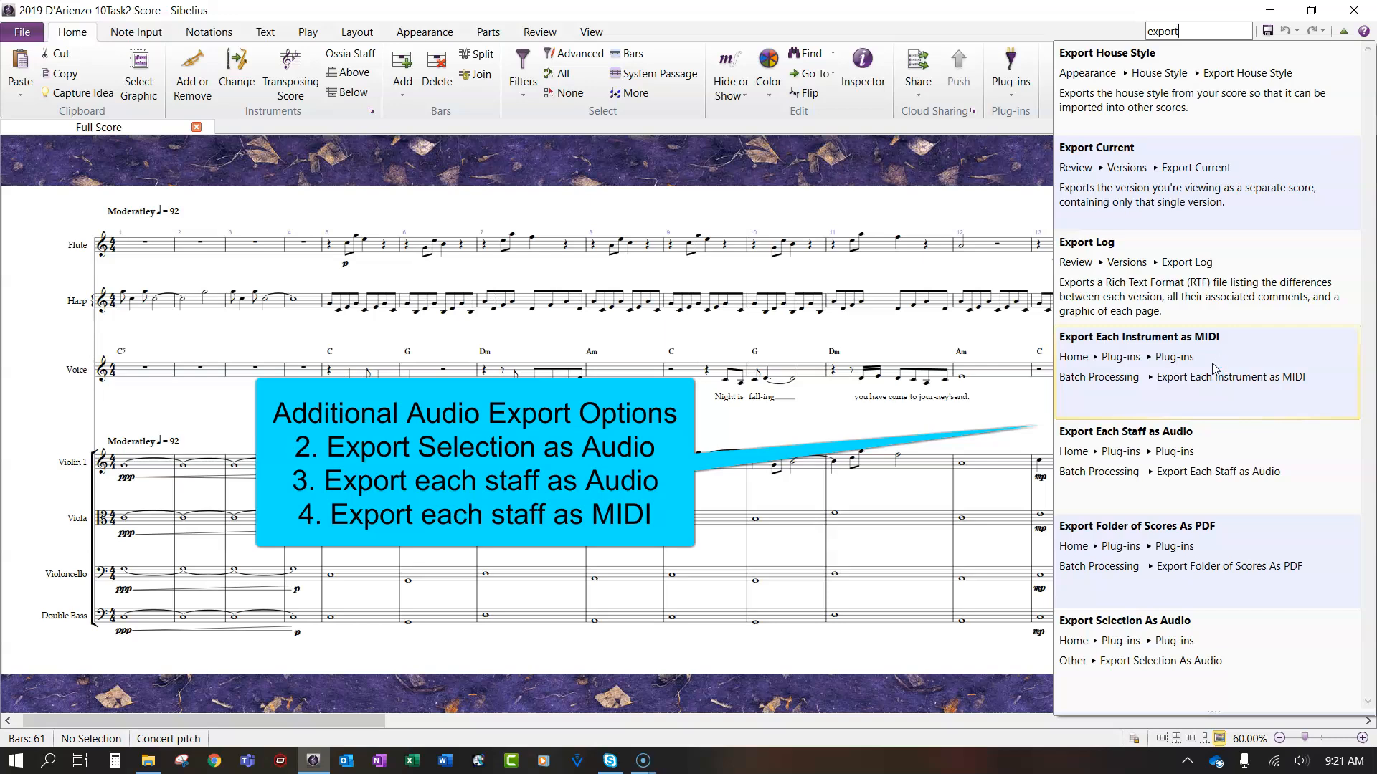
pyautogui.moveTo(1142, 413)
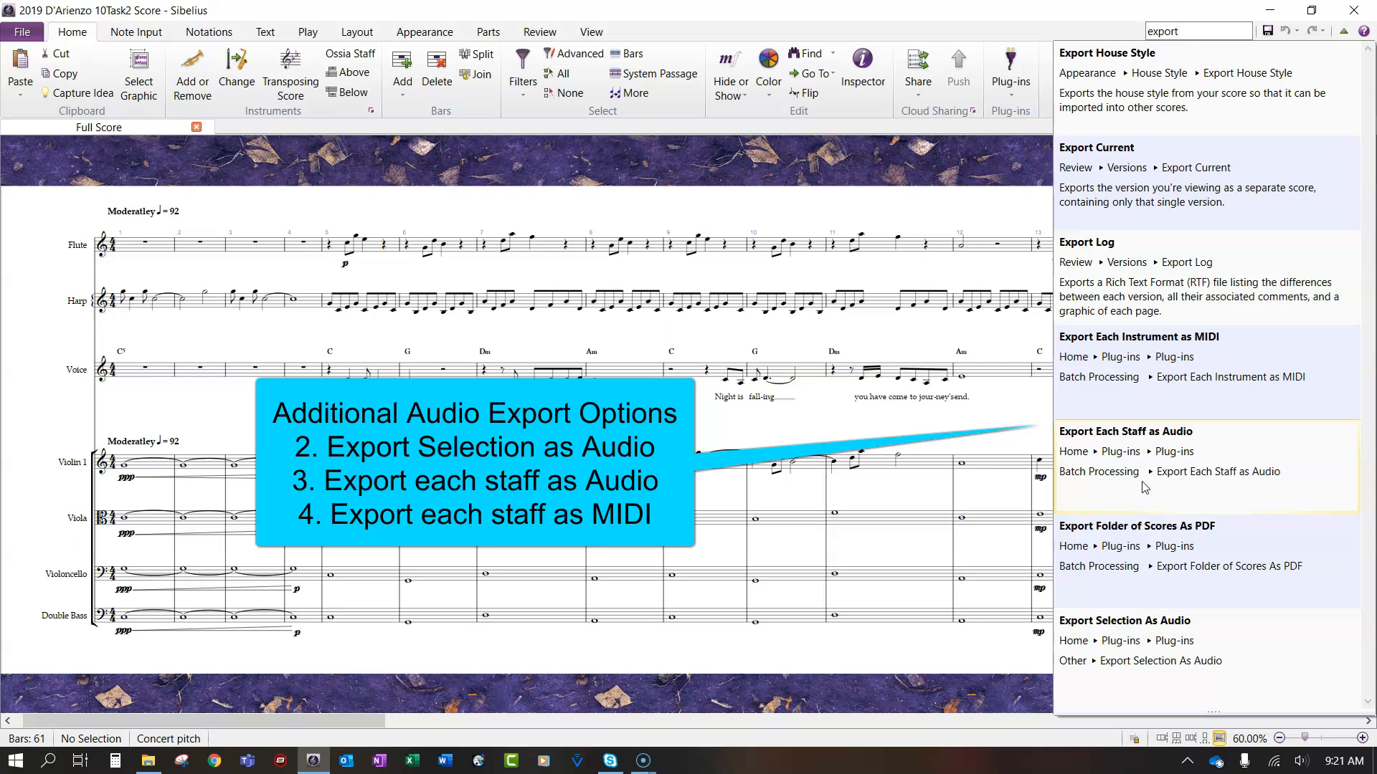
pyautogui.moveTo(1127, 683)
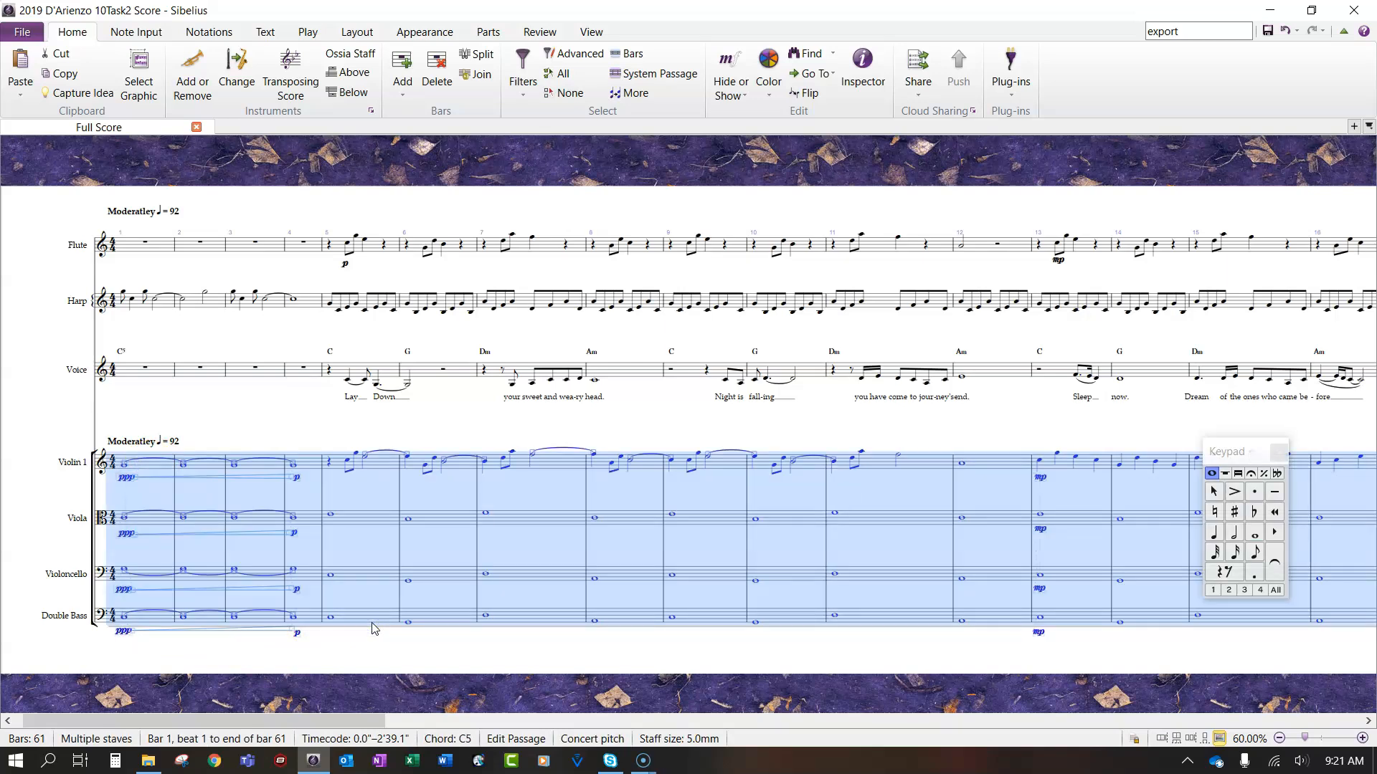
pyautogui.moveTo(122, 442)
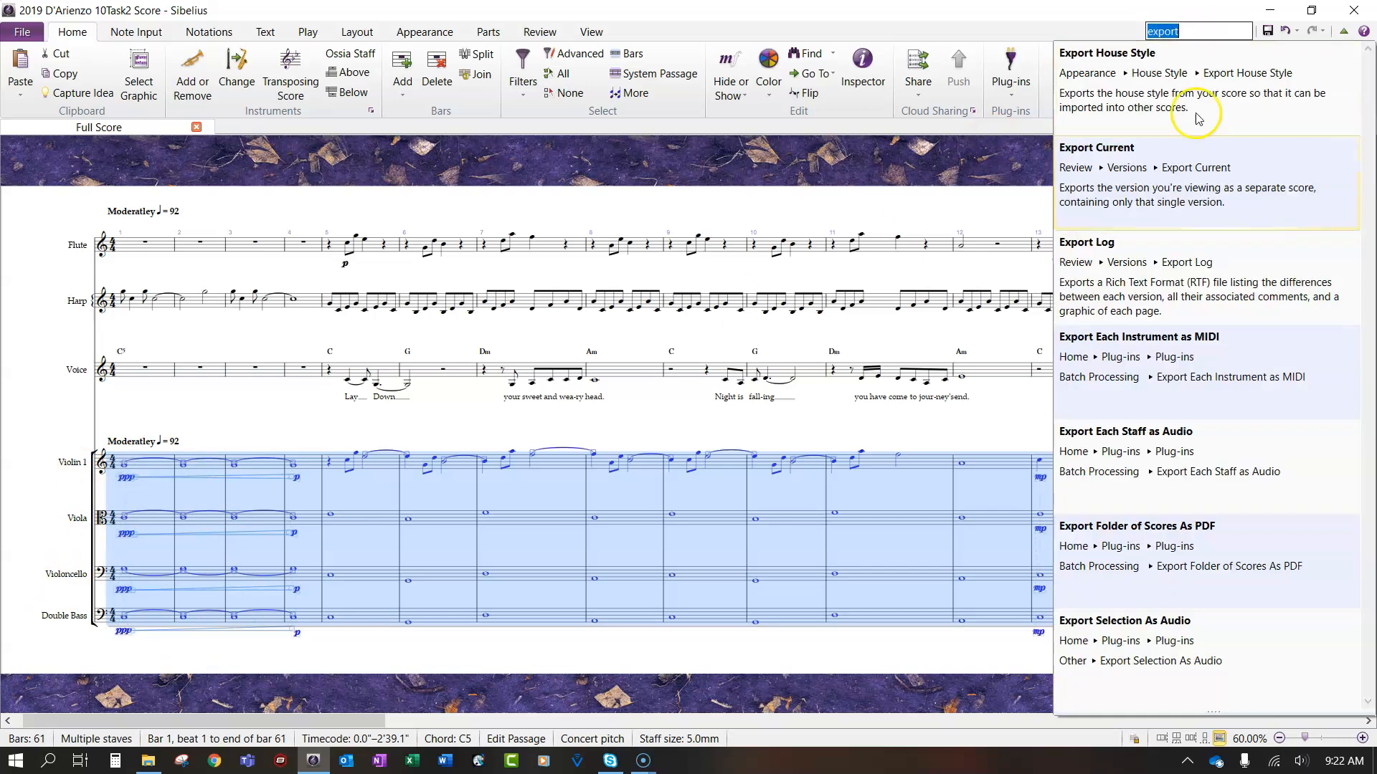
# Step: Switch over to File Explorer to bring up the Task 2 Demos folder
pyautogui.click(1160, 661)
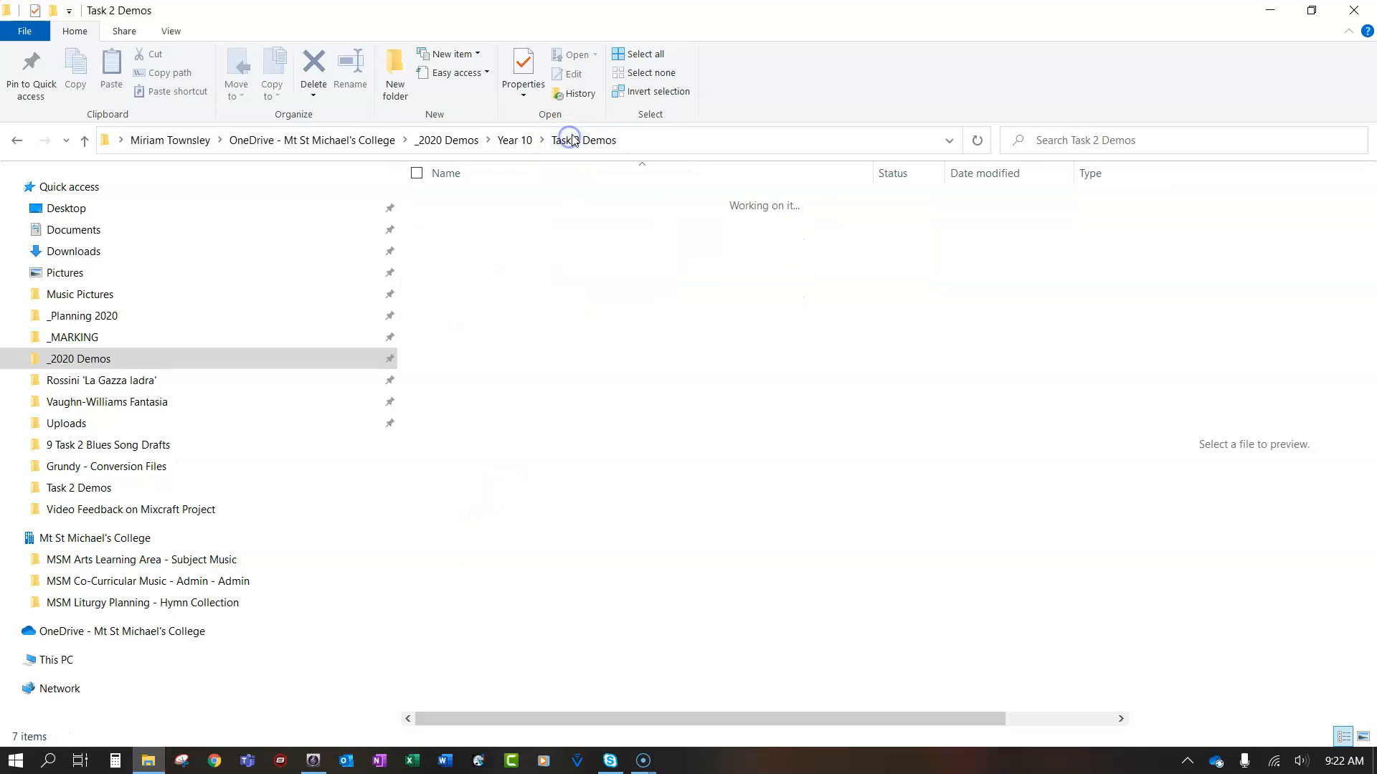
# Step: Open the Audio Selections folder inside Task 2 Demos
pyautogui.click(582, 140)
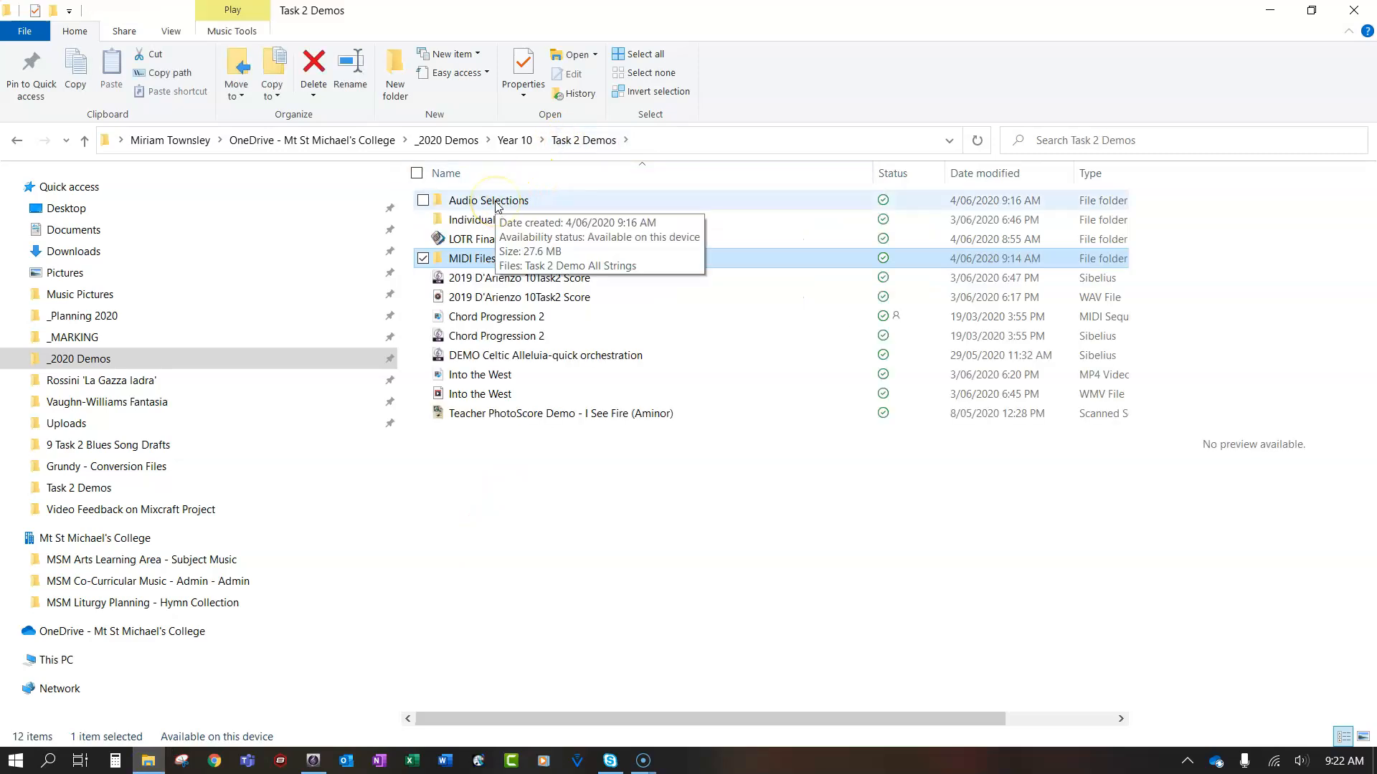
pyautogui.click(489, 200)
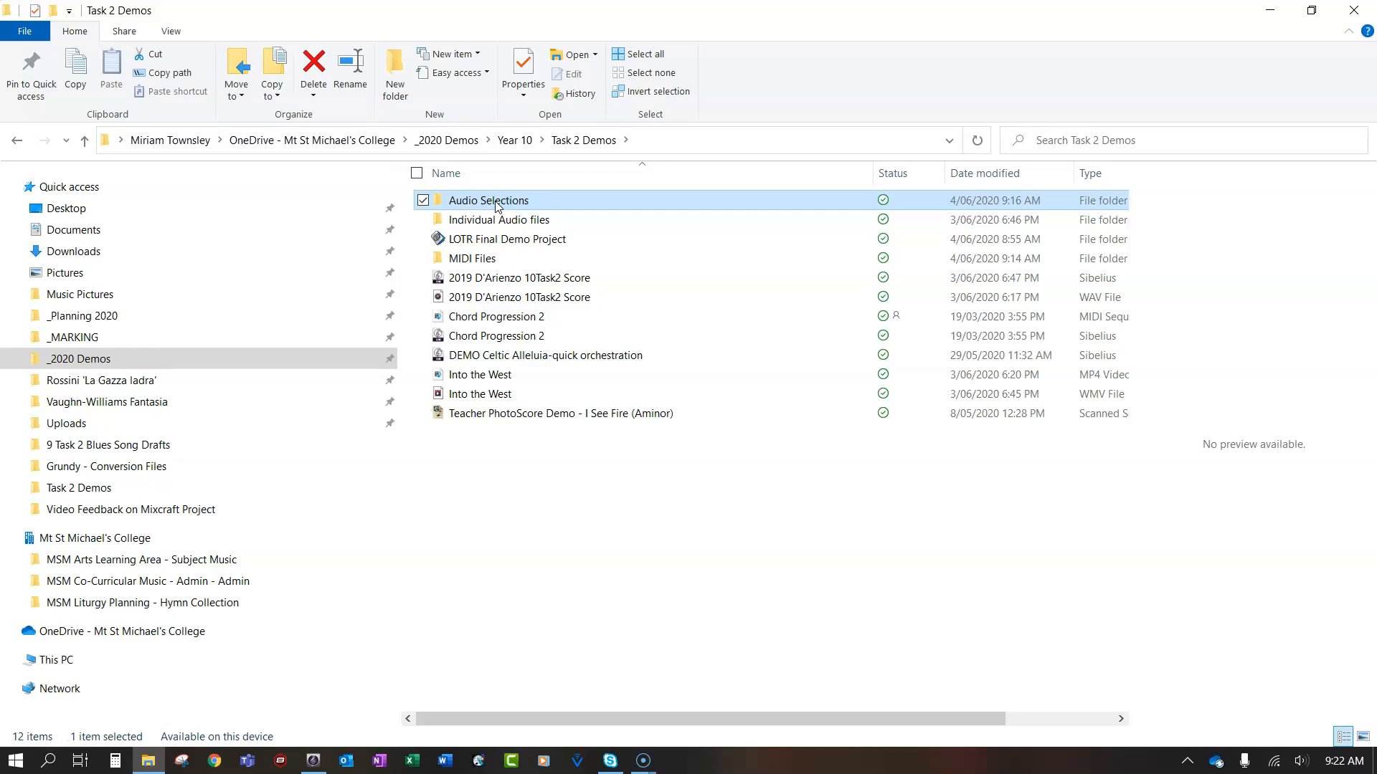
pyautogui.doubleClick(488, 200)
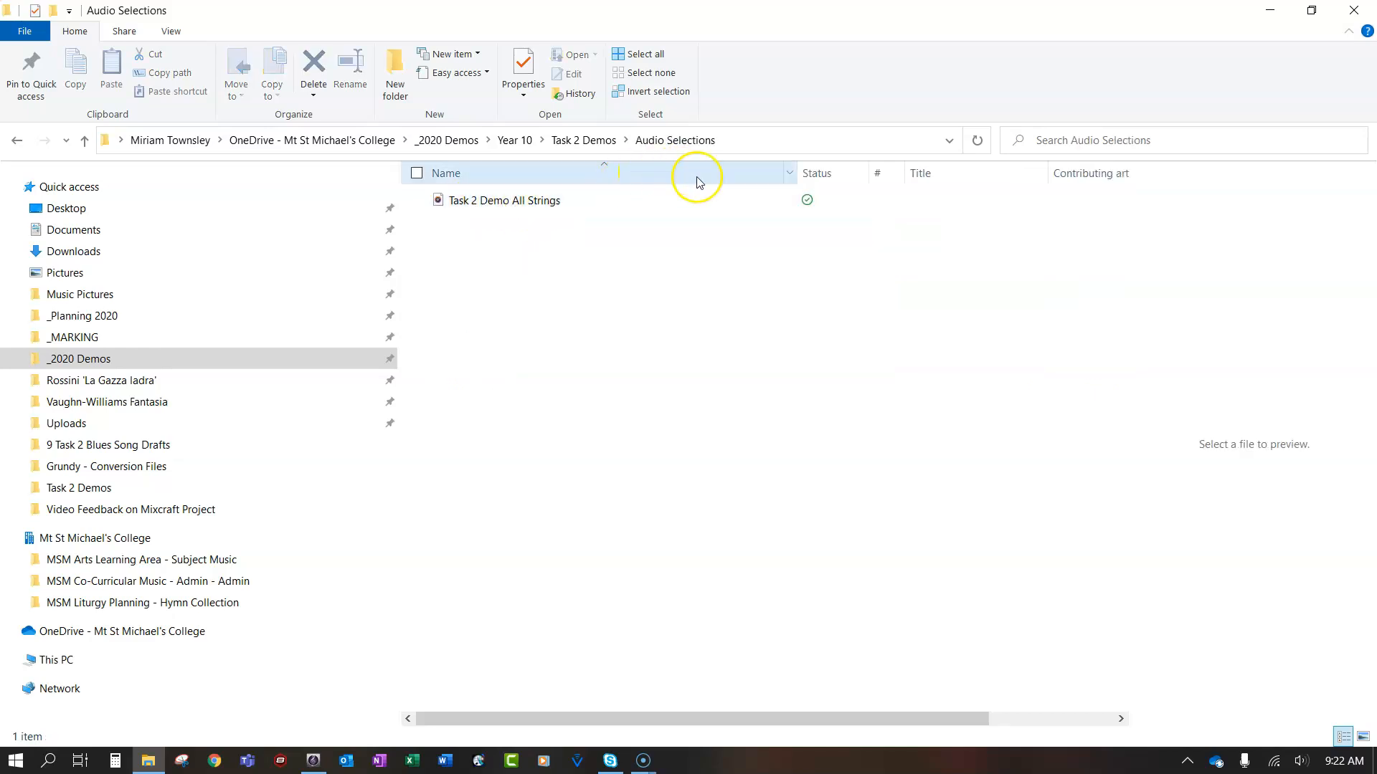
# Step: Hide the #, Title, Contributing artists and Album detail columns
pyautogui.rightClick(696, 179)
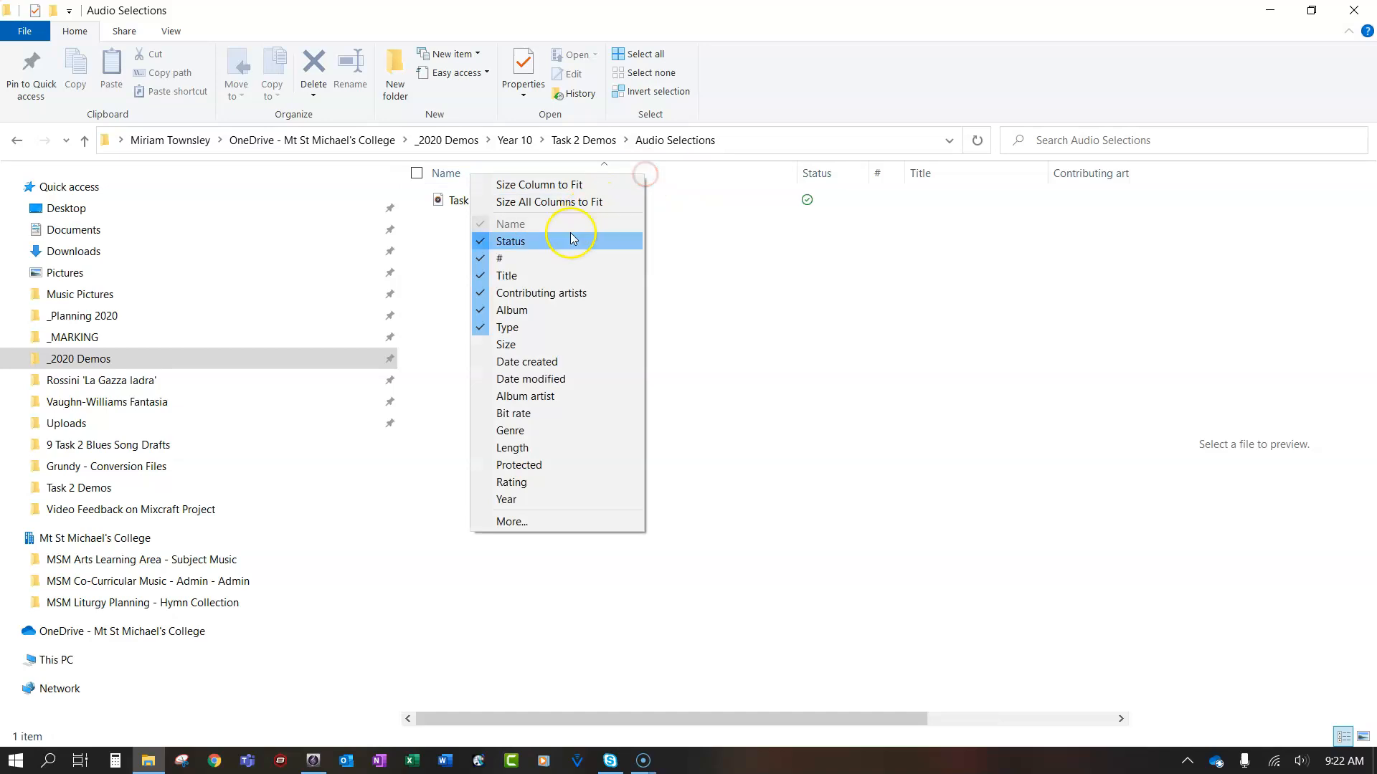
pyautogui.click(511, 241)
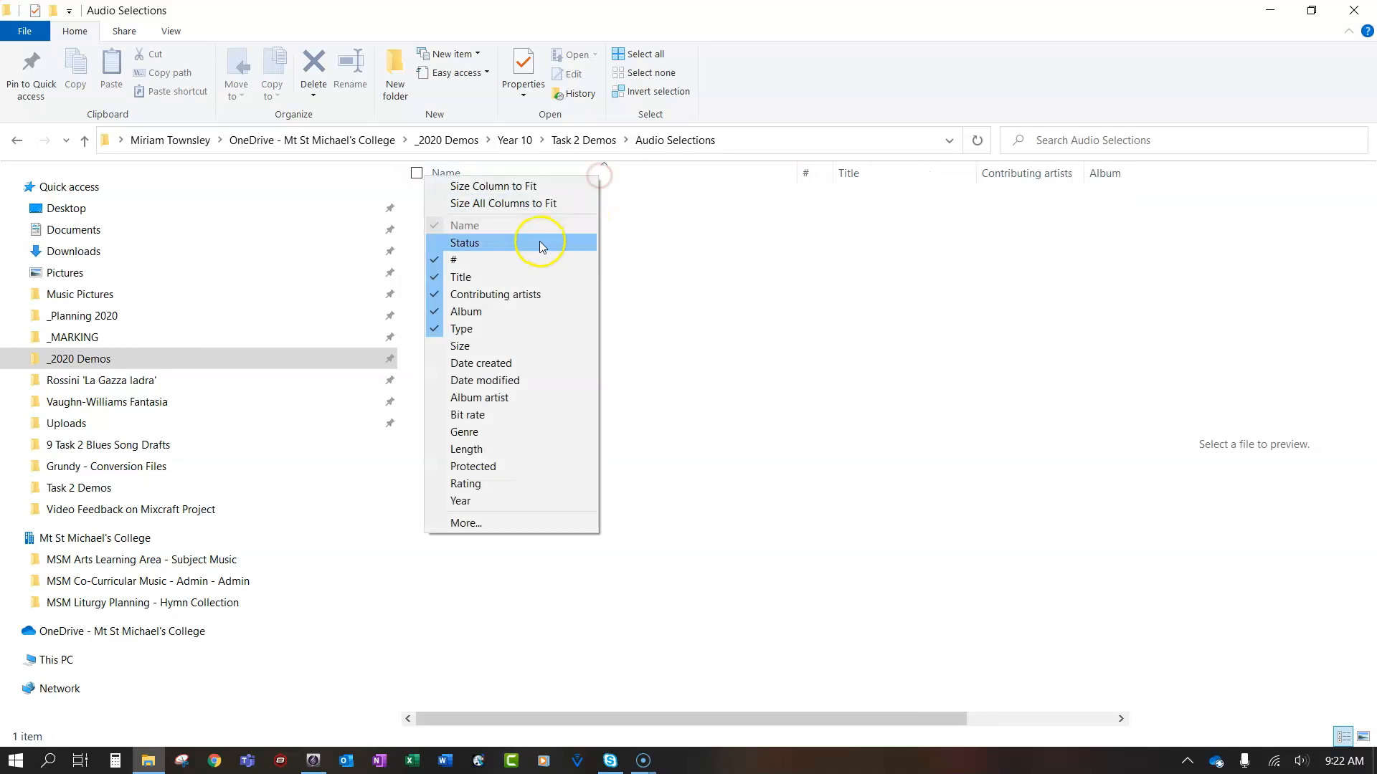
pyautogui.click(464, 243)
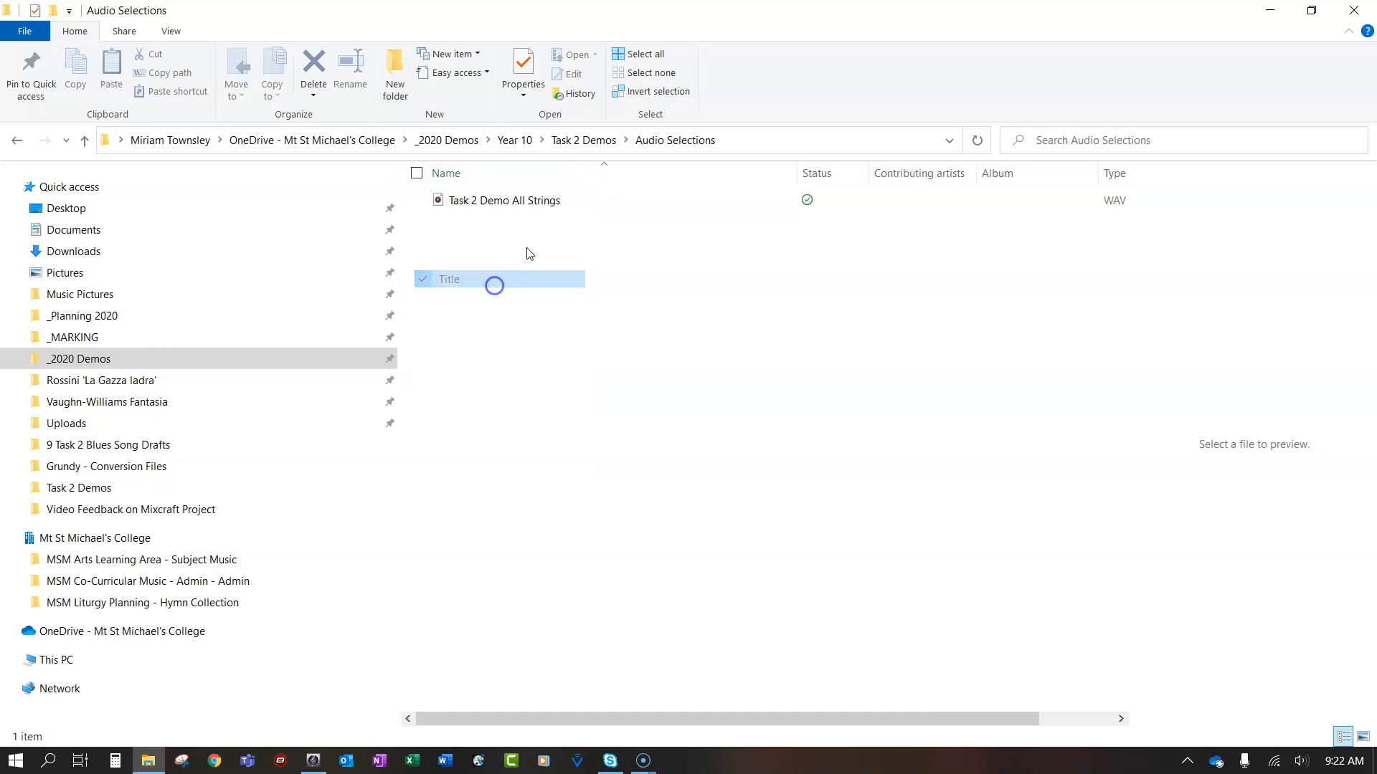
pyautogui.rightClick(499, 278)
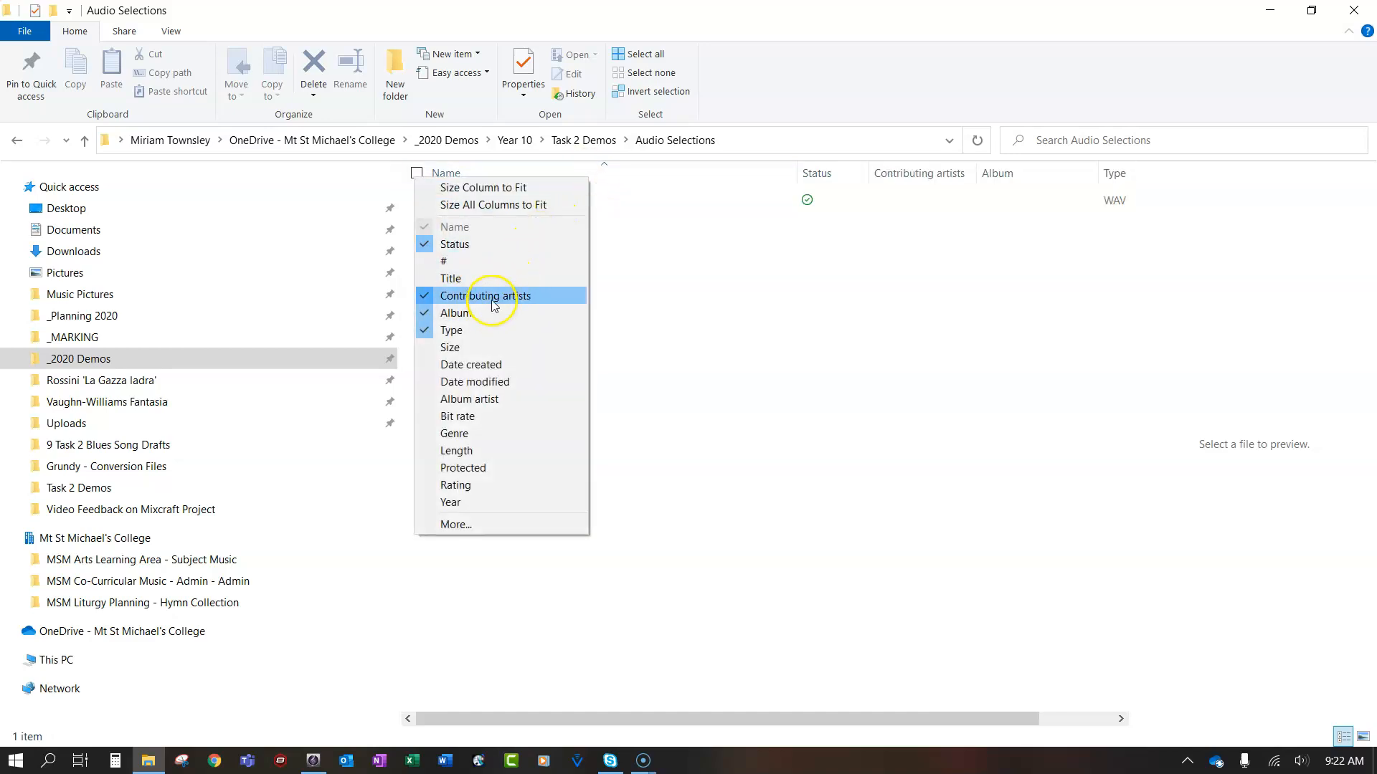
pyautogui.click(484, 297)
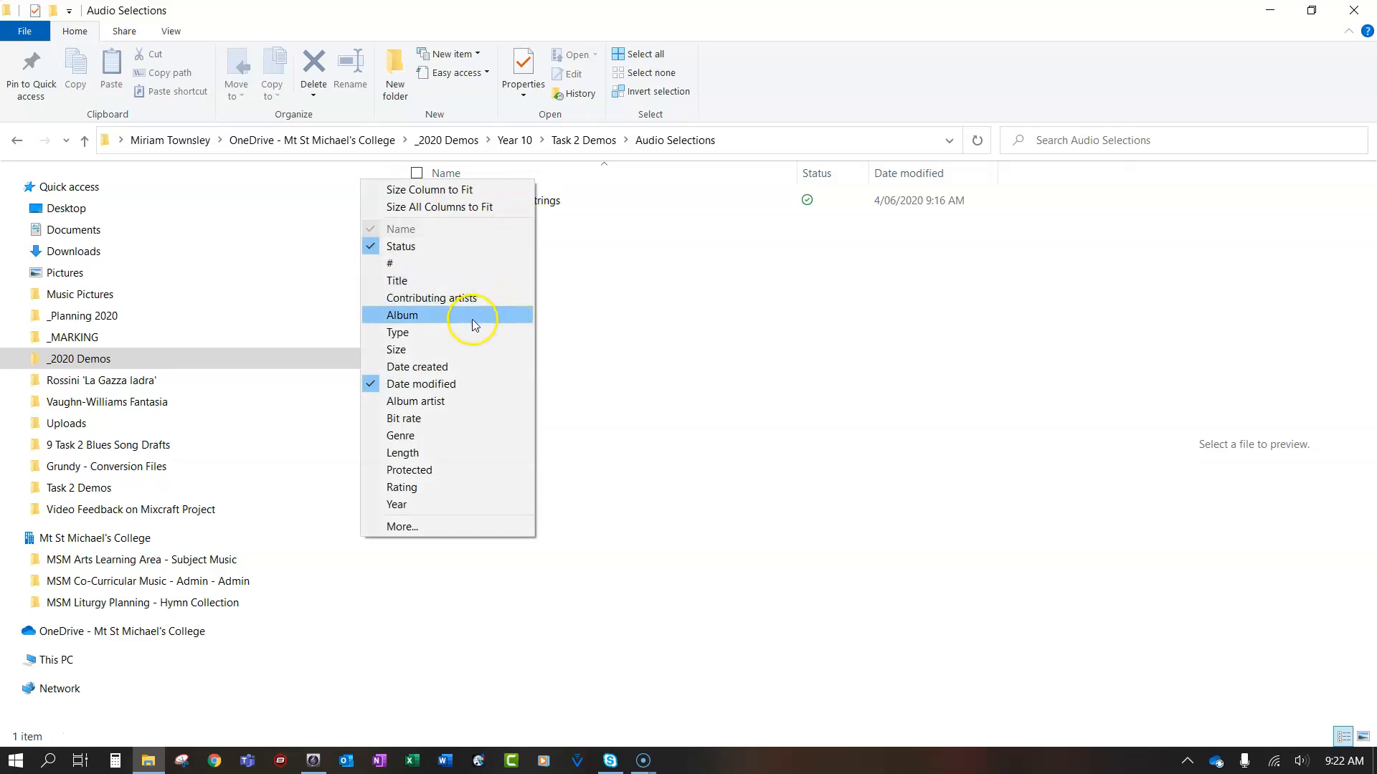
pyautogui.click(398, 332)
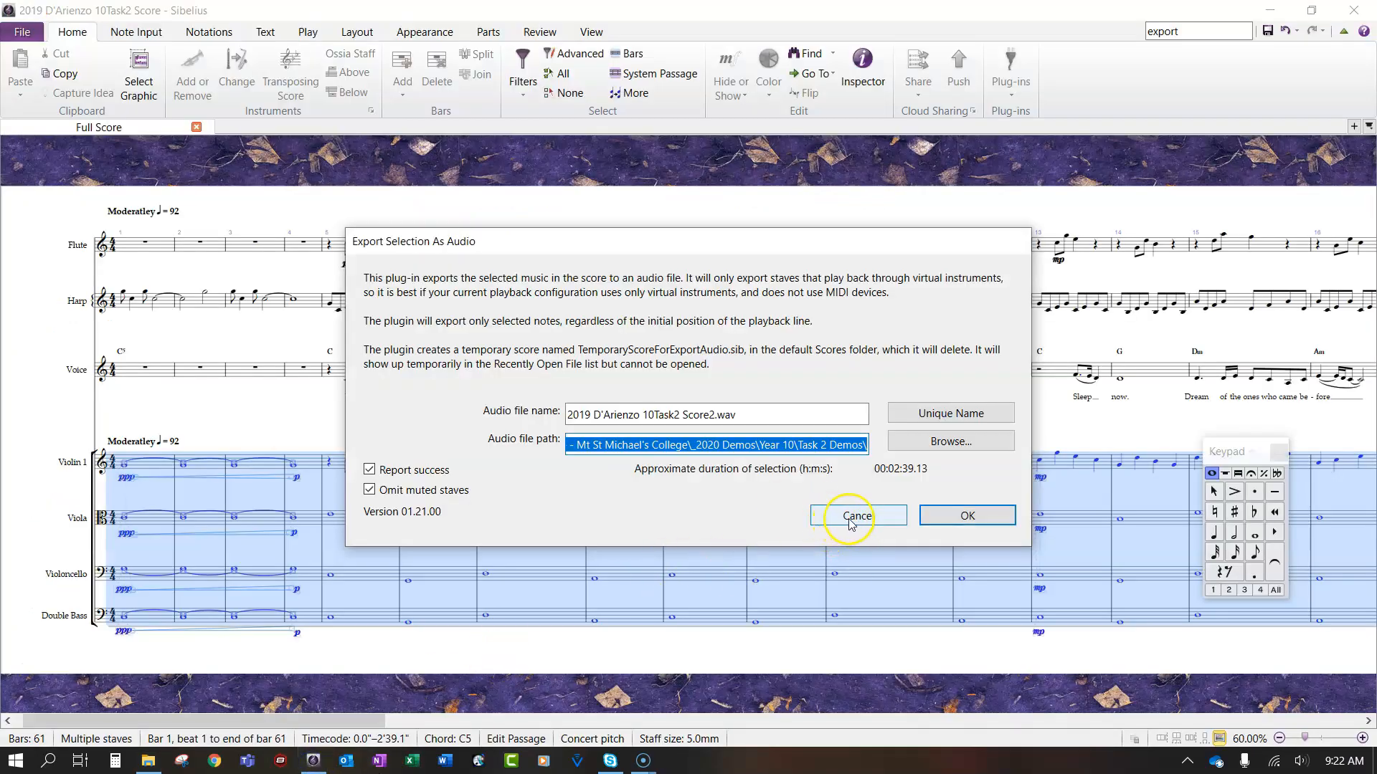
# Step: Cancel the strings selection audio export and clear the selected passage
pyautogui.click(858, 515)
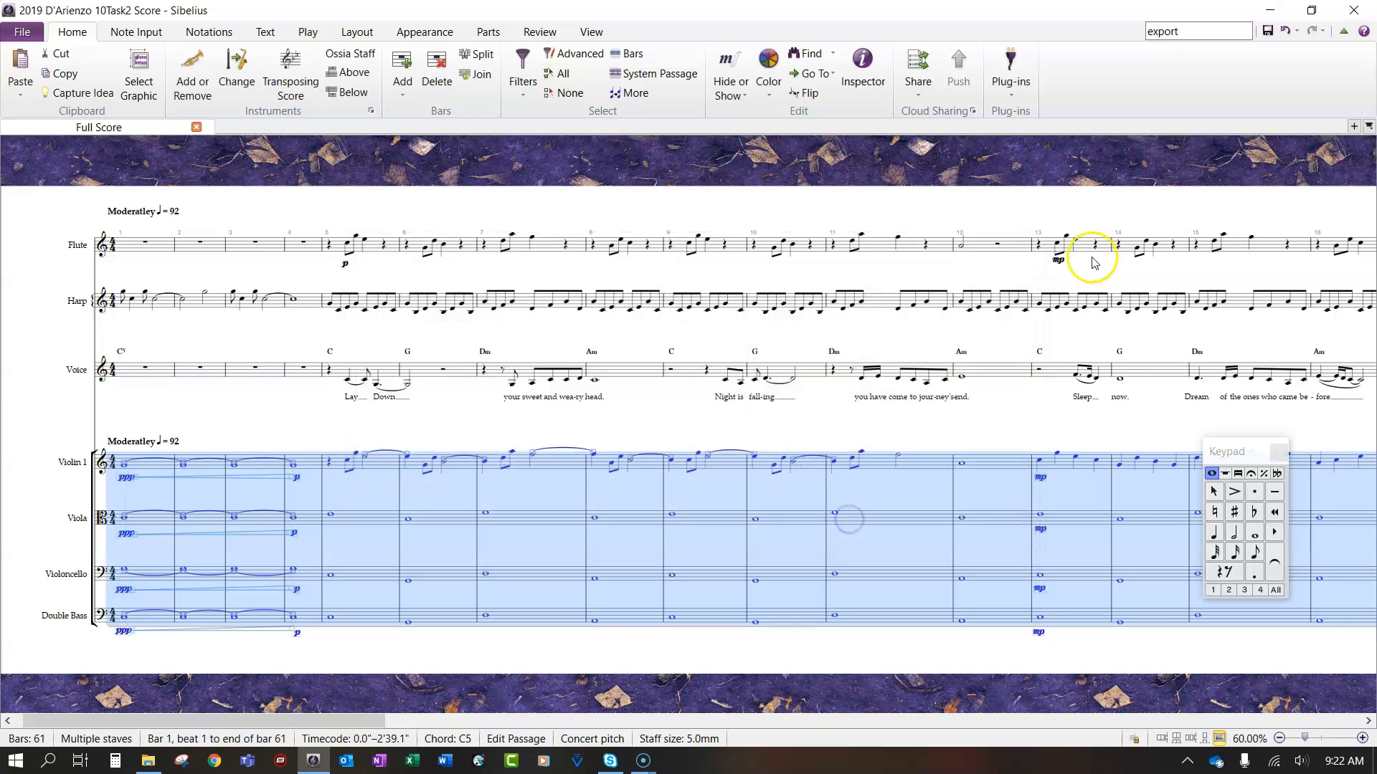
pyautogui.click(1196, 31)
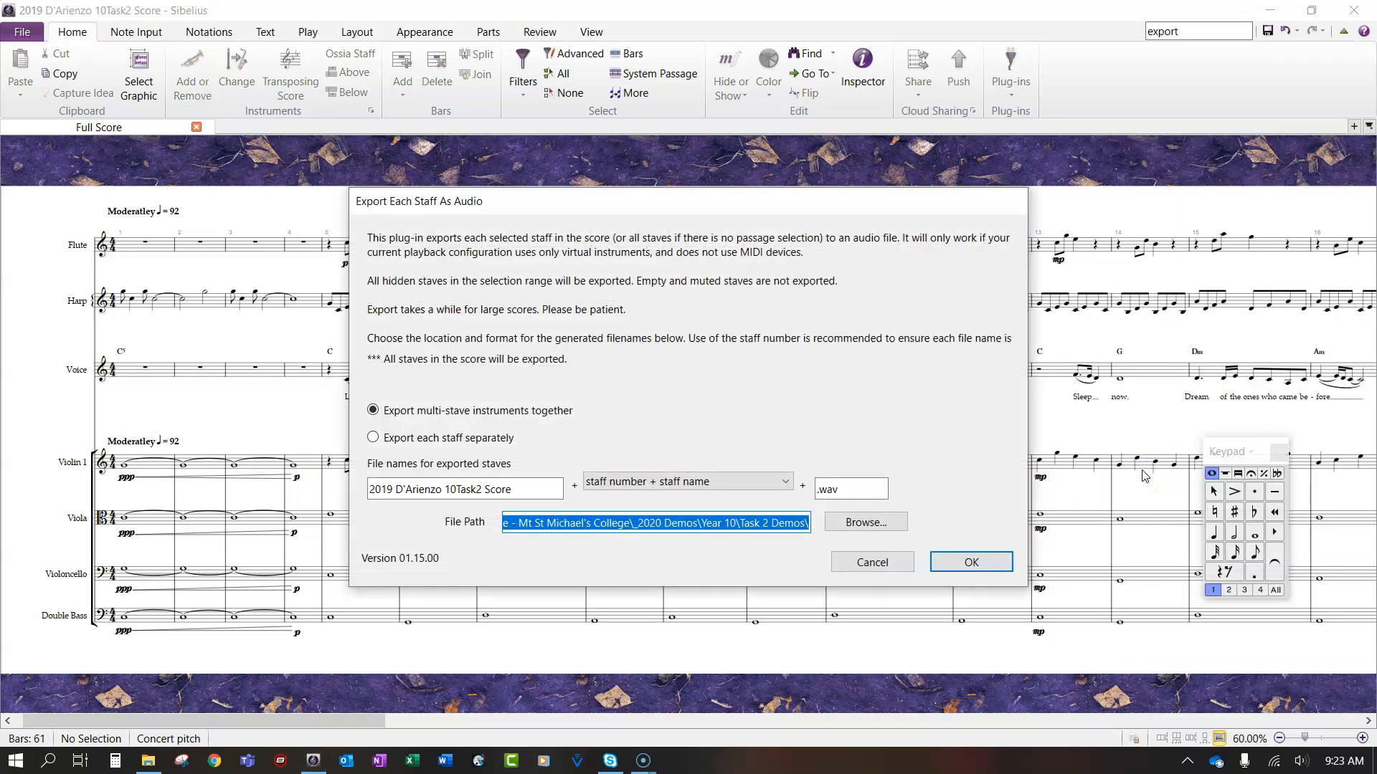
pyautogui.moveTo(1040, 505)
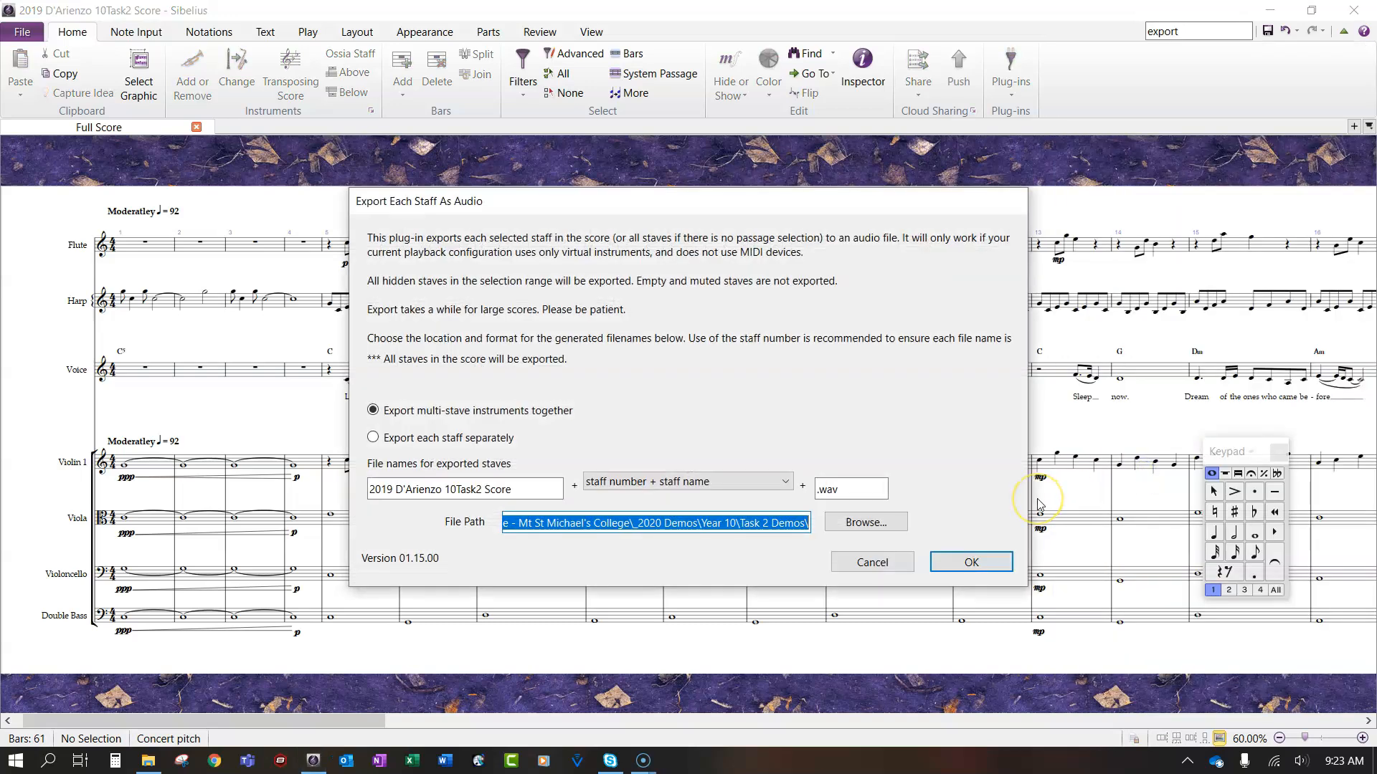
pyautogui.click(848, 490)
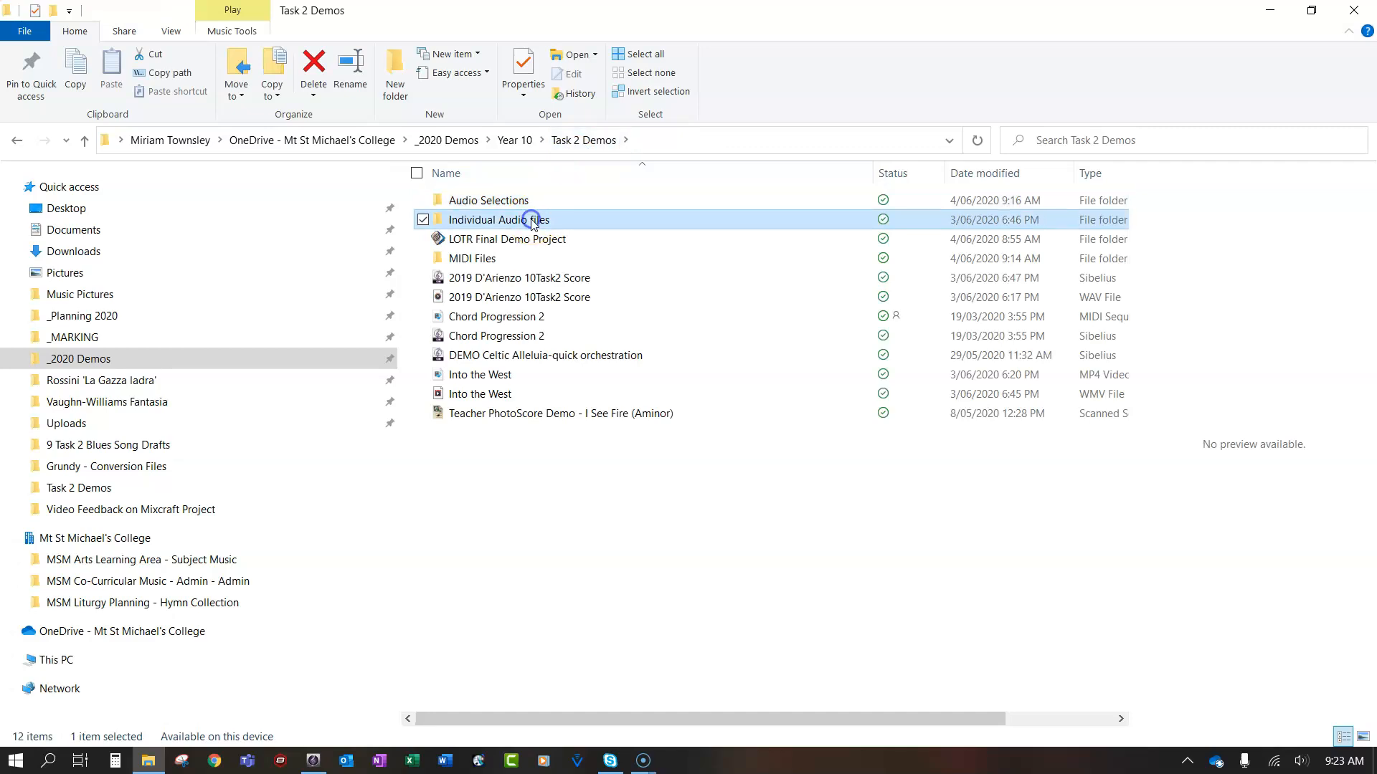
# Step: Enter the Individual Audio files folder to view its contents
pyautogui.doubleClick(498, 220)
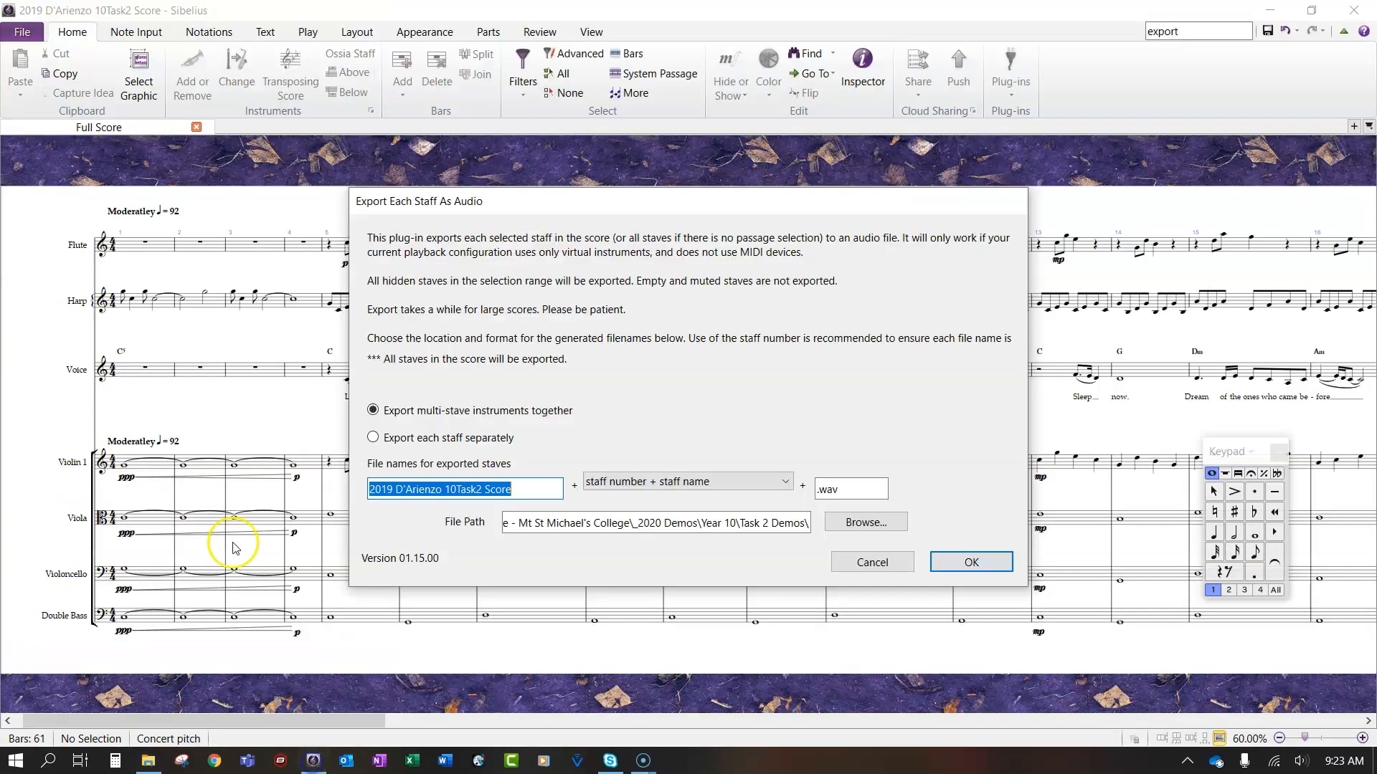
pyautogui.moveTo(112, 373)
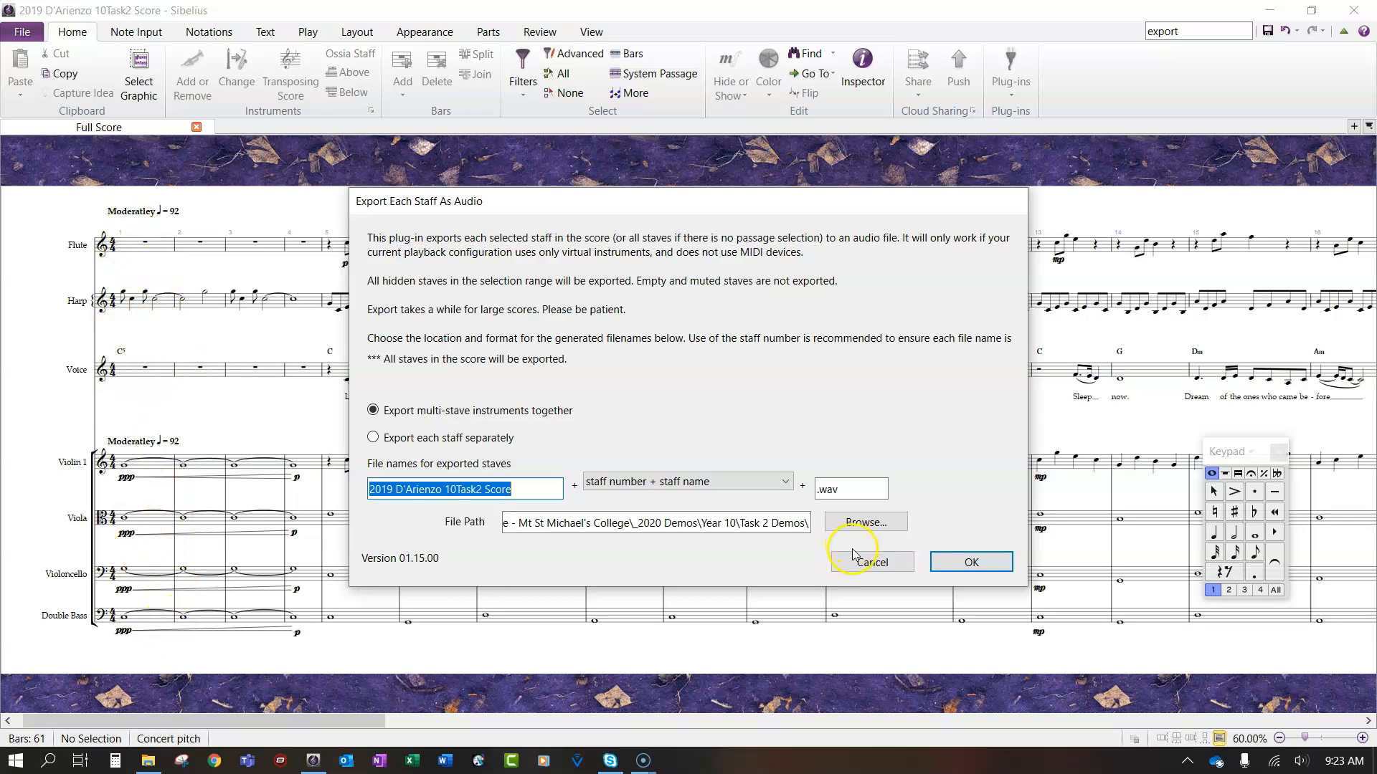
# Step: Cancel Export Each Staff As Audio and switch back to File Explorer
pyautogui.click(873, 562)
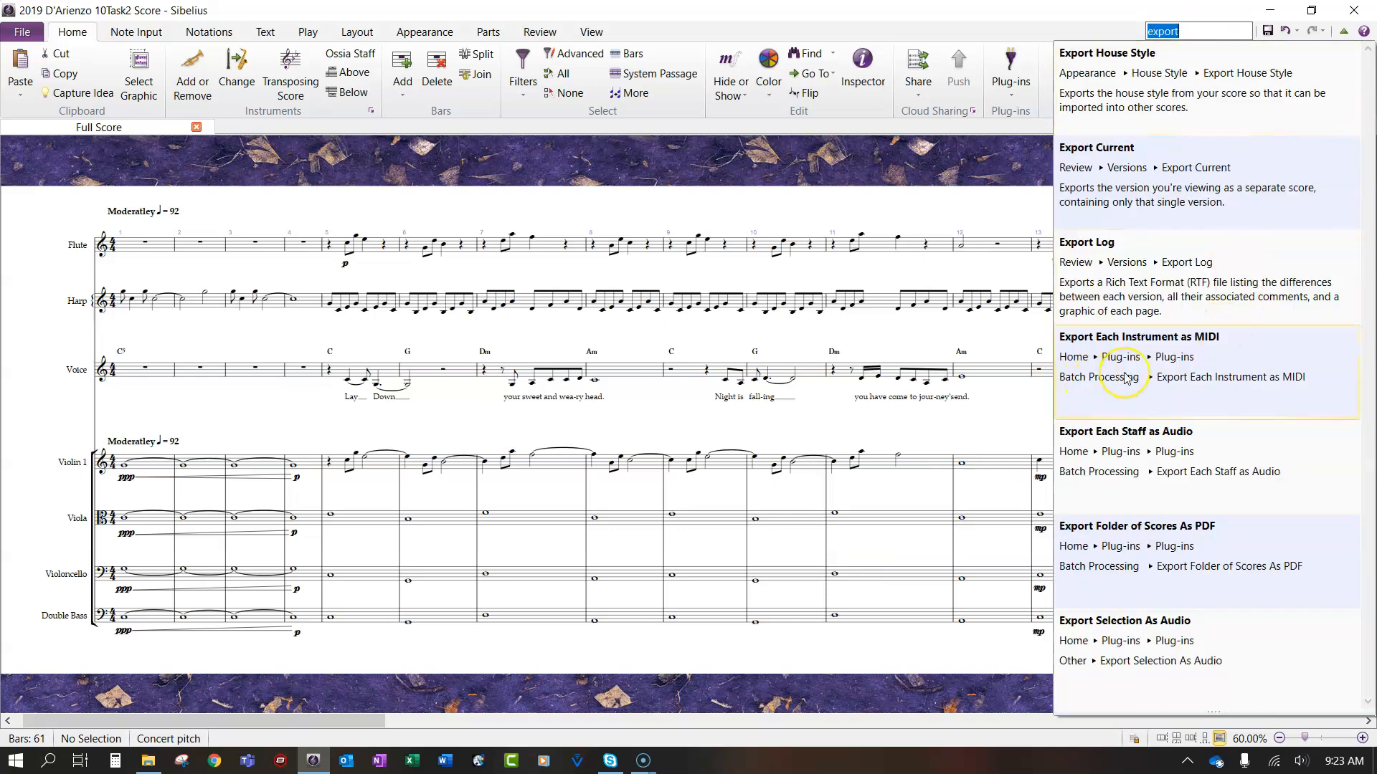
pyautogui.moveTo(162, 760)
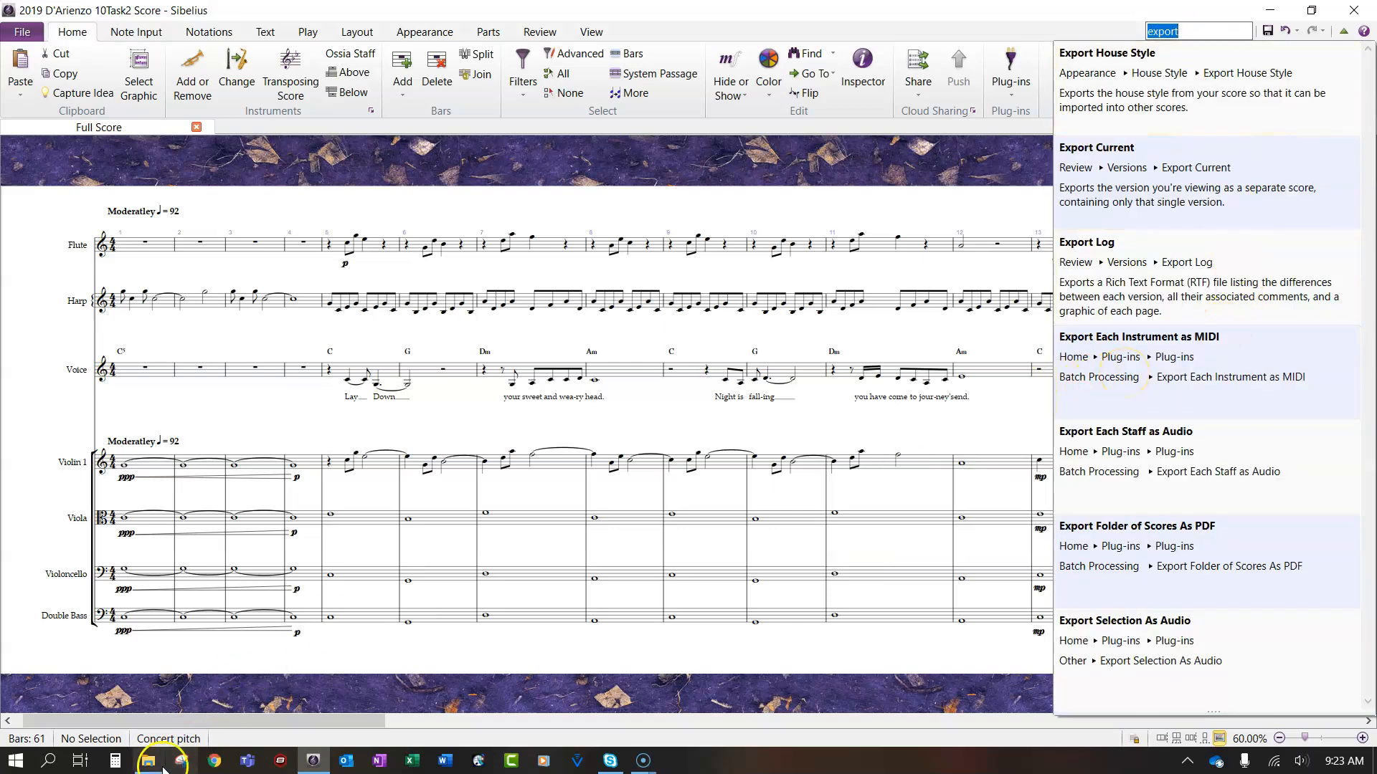
pyautogui.click(149, 760)
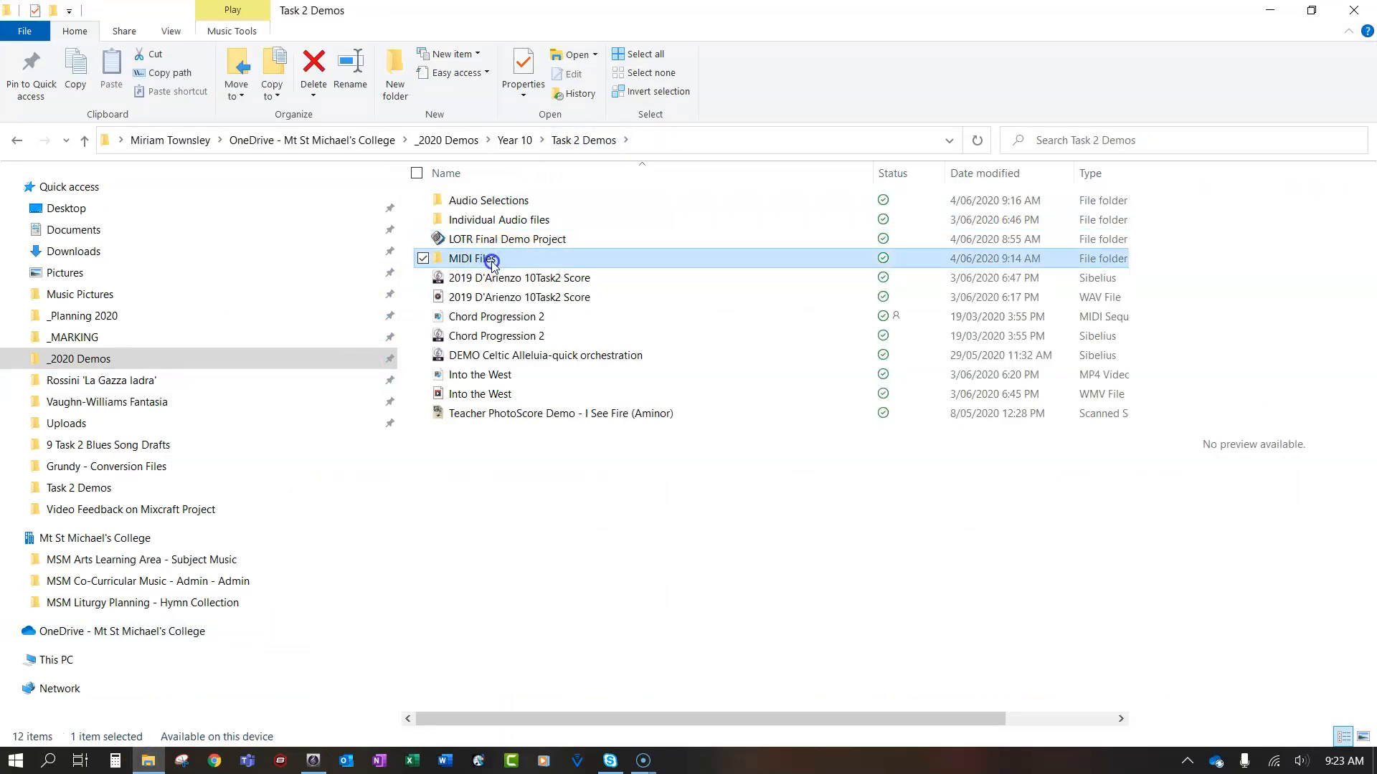
# Step: Enter the MIDI Files folder listing the seven Flute-to-Double Bass MIDI files
pyautogui.doubleClick(480, 258)
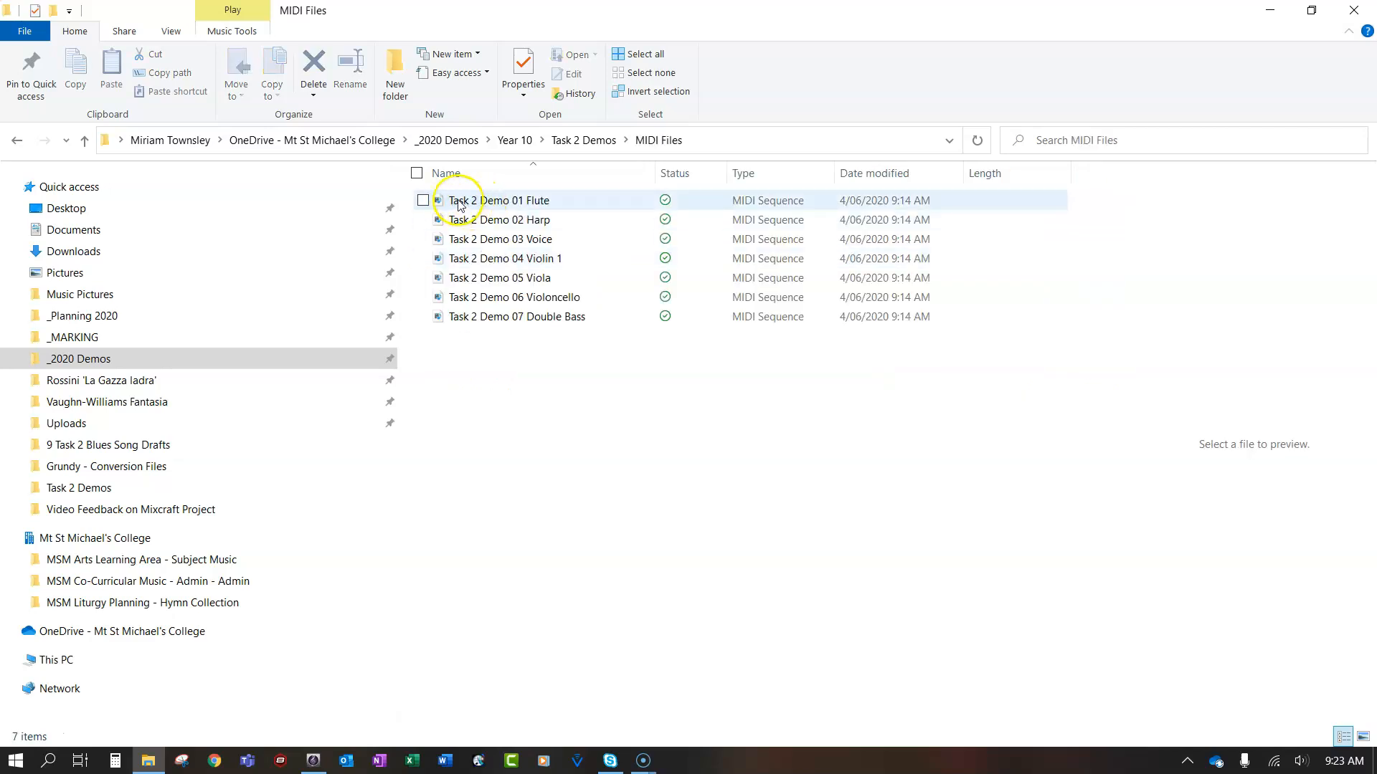
pyautogui.moveTo(511, 201)
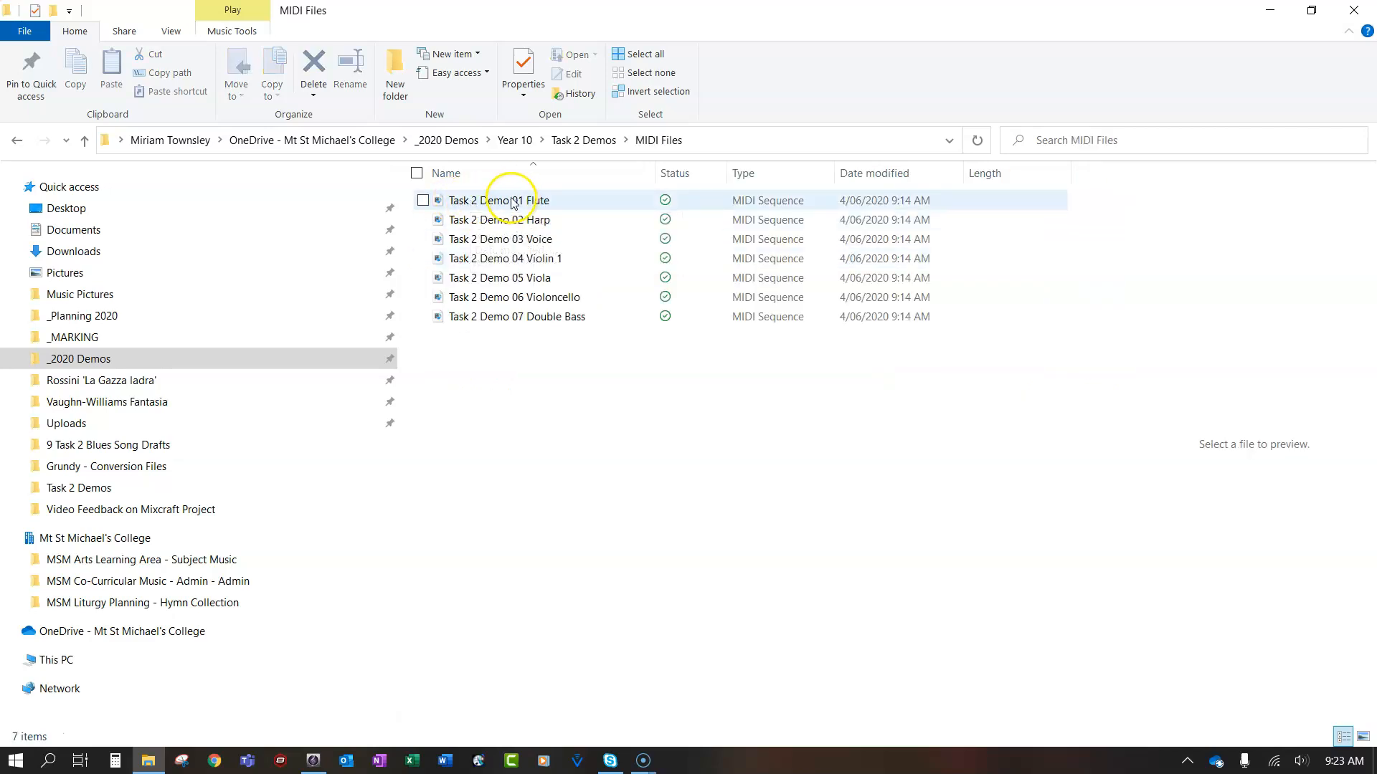
pyautogui.moveTo(523, 200)
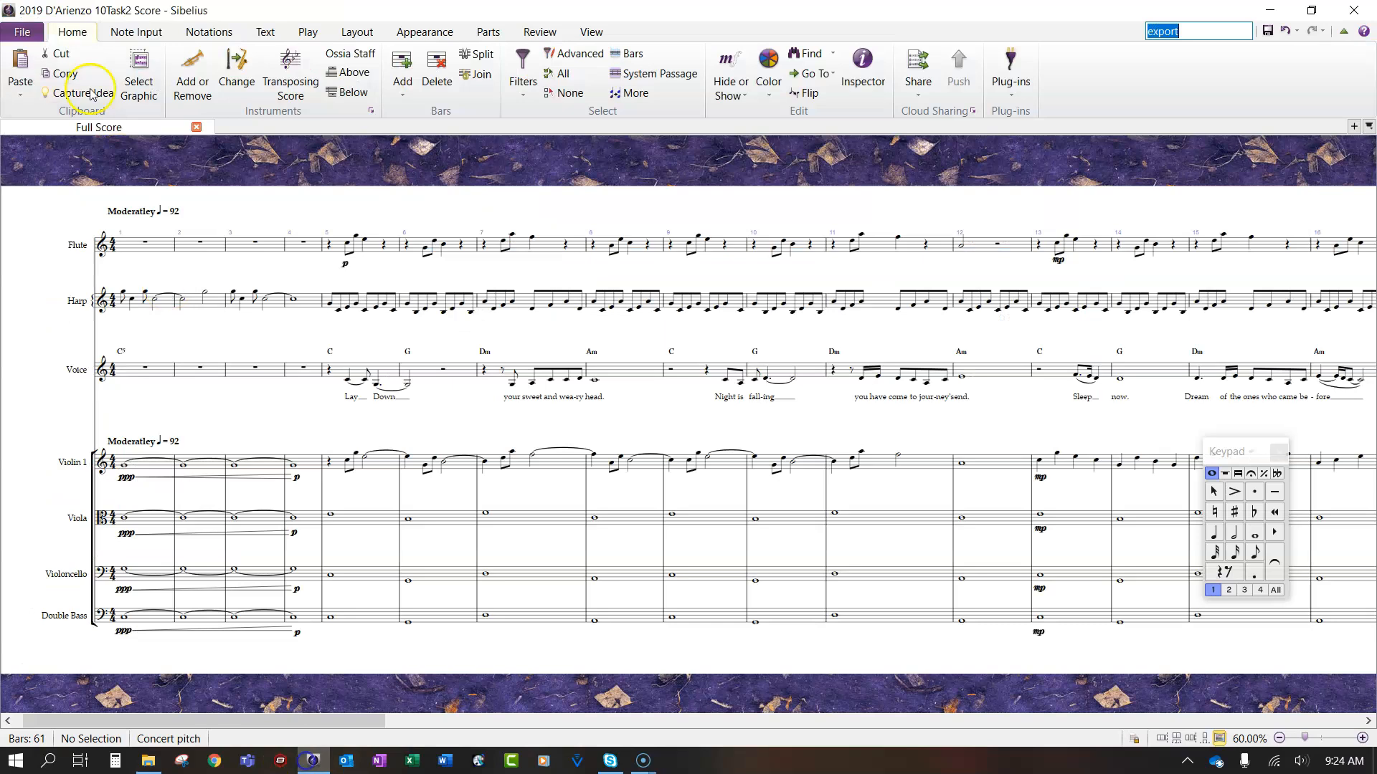
# Step: Go to the File menu's Export page to show the Export Audio settings
pyautogui.click(21, 31)
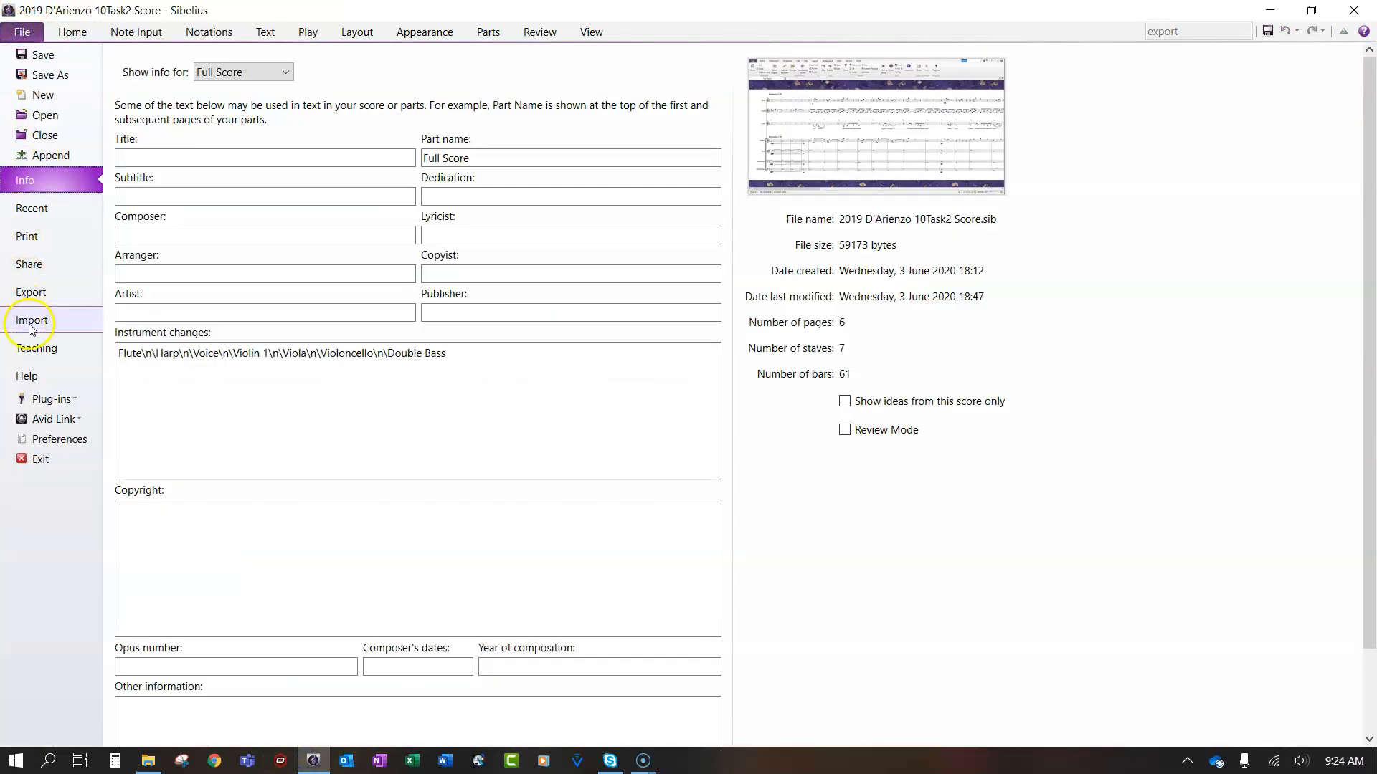
pyautogui.click(31, 293)
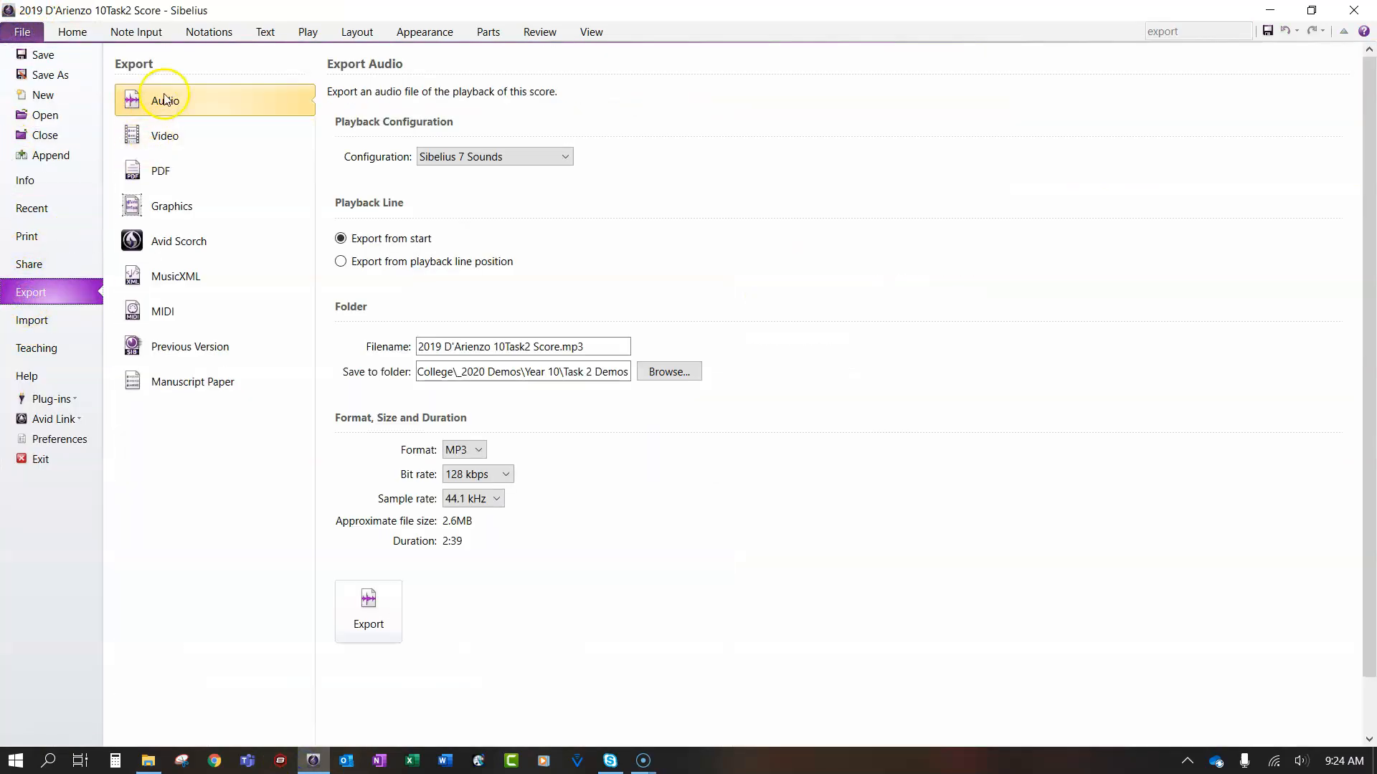